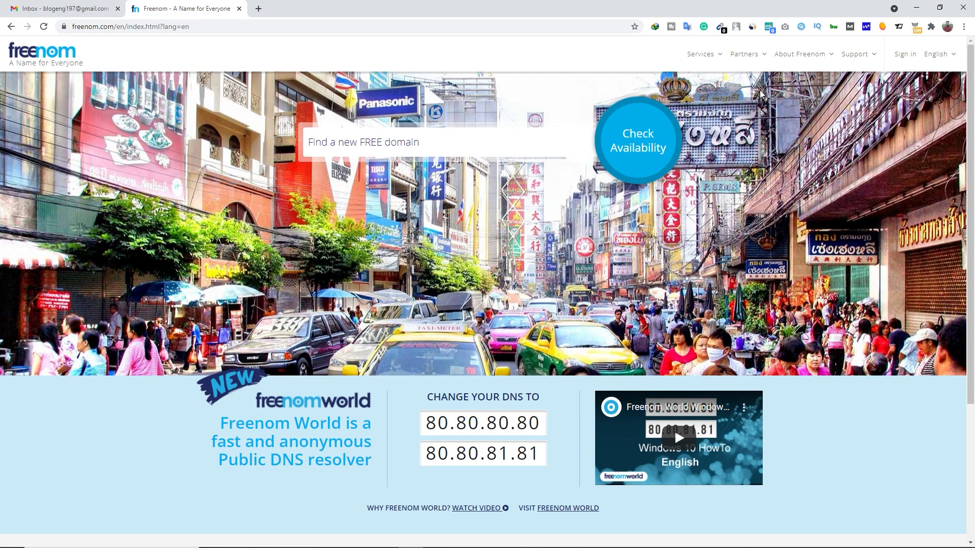
pyautogui.moveTo(904, 56)
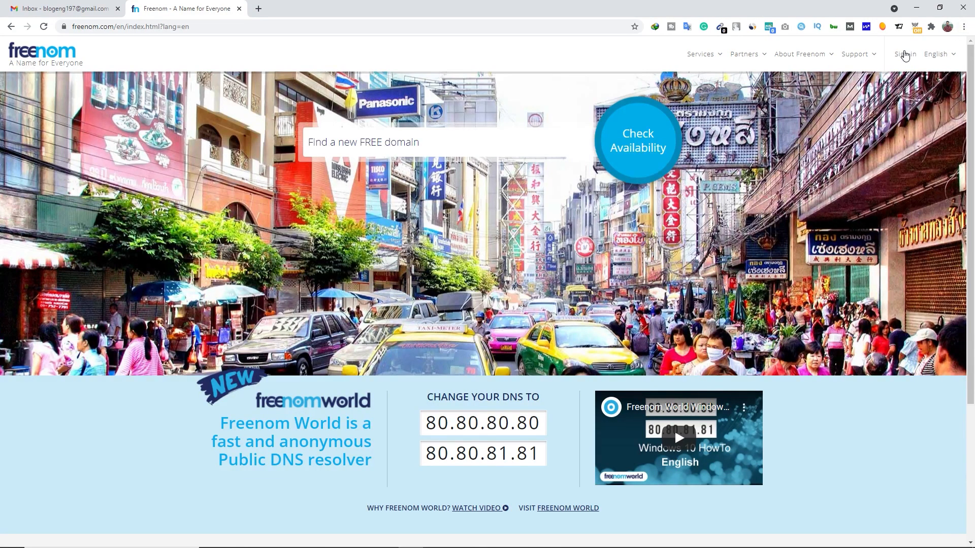
# Step: Attempt a Google social sign-in from the Freenom login page, which returns a social login error
pyautogui.click(902, 54)
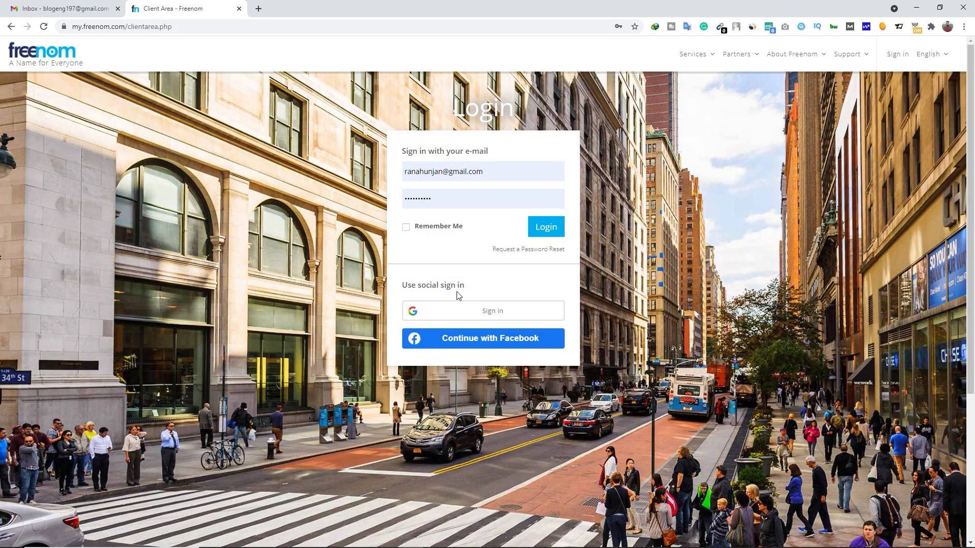
pyautogui.click(484, 310)
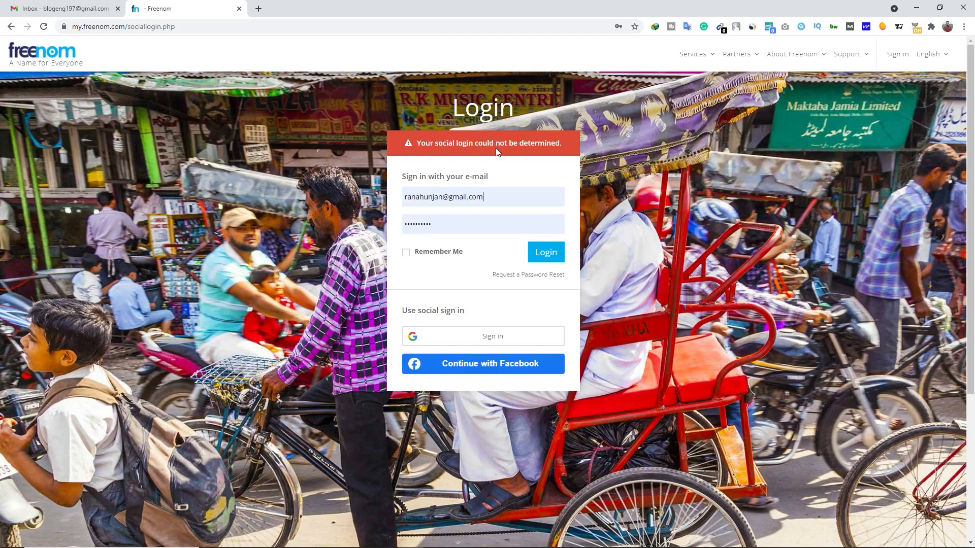
pyautogui.moveTo(555, 154)
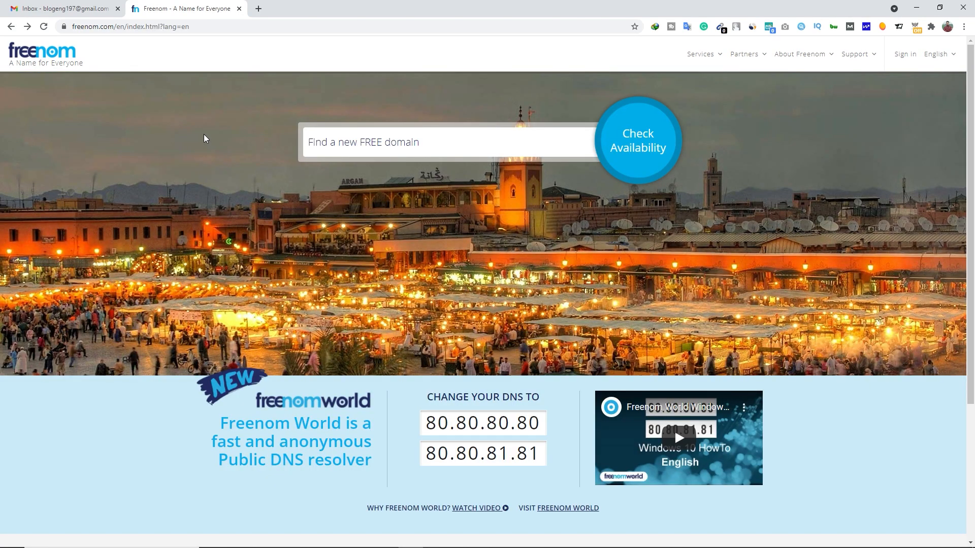
pyautogui.moveTo(867, 62)
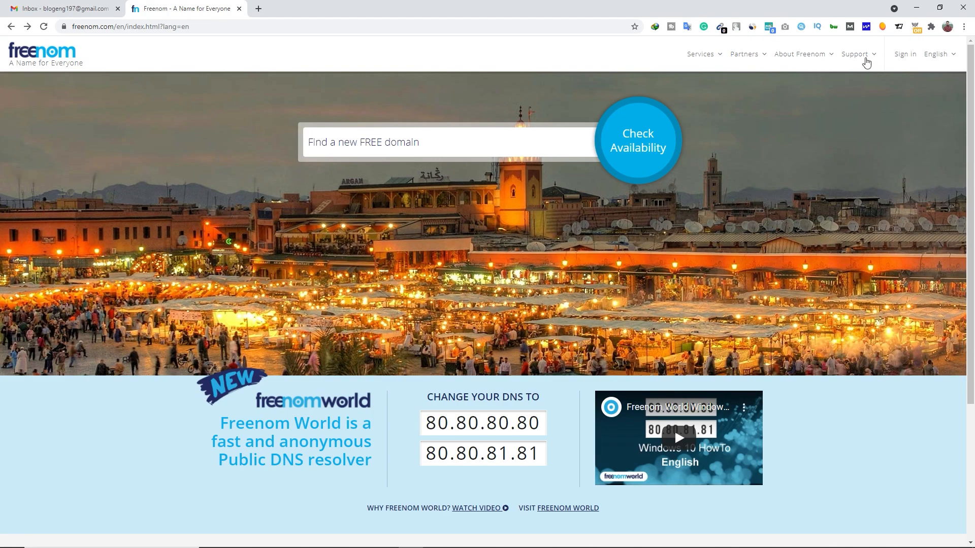
pyautogui.moveTo(919, 66)
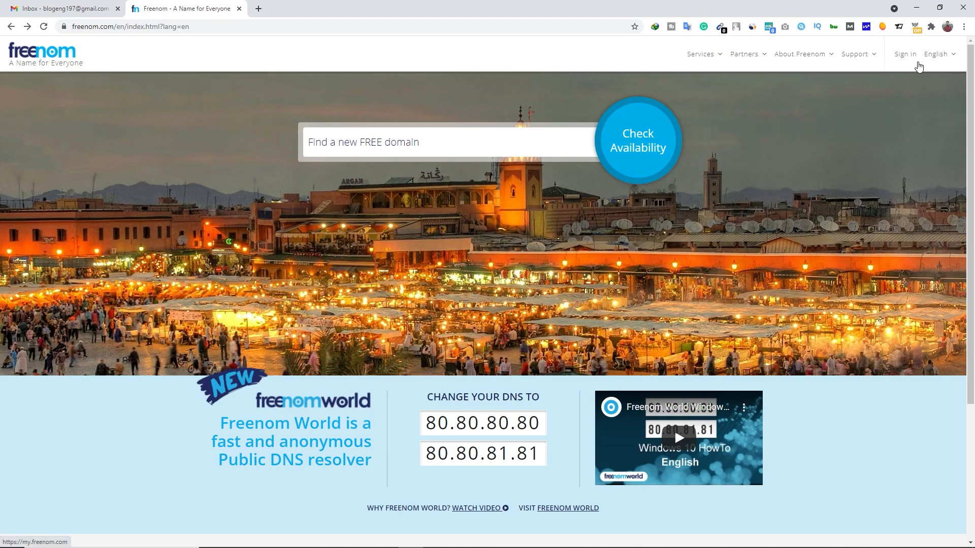
pyautogui.moveTo(874, 78)
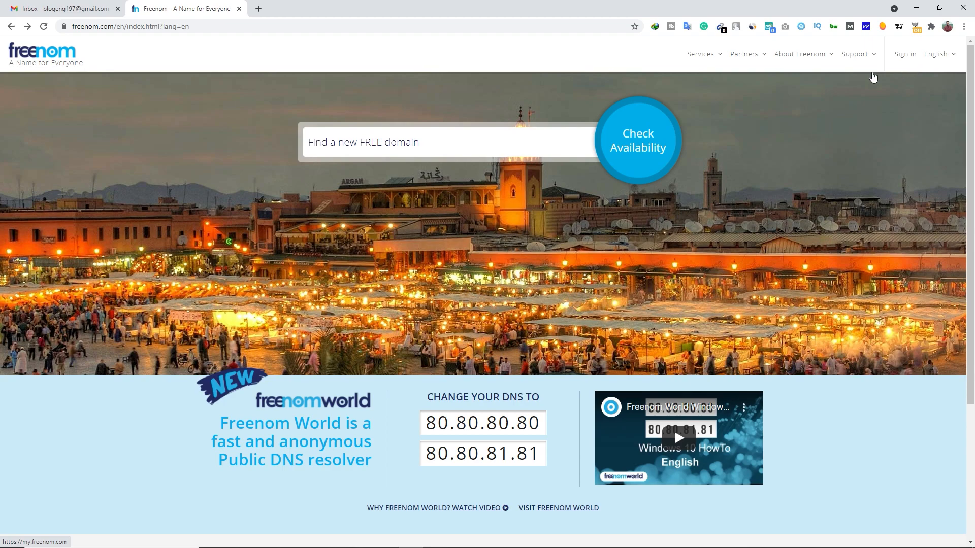
pyautogui.moveTo(379, 143)
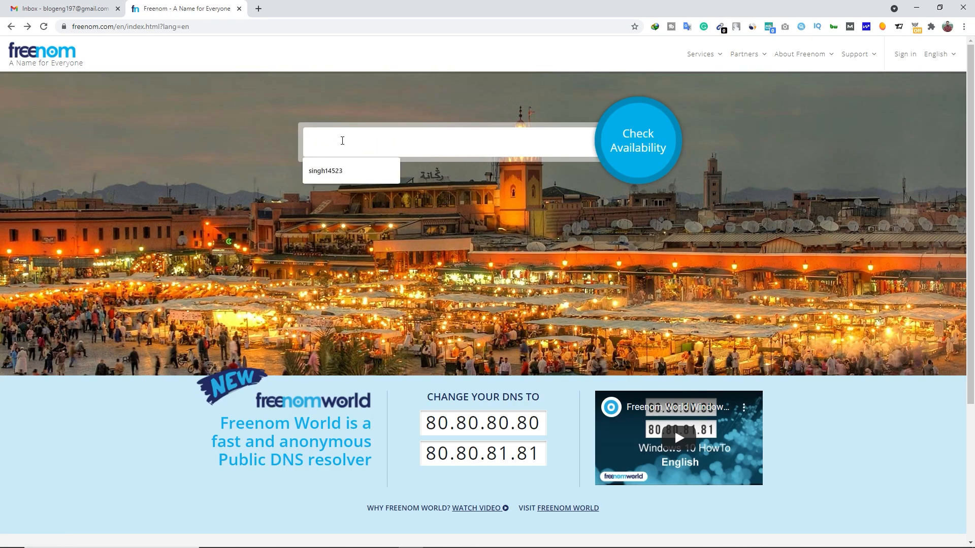
# Step: Search free domains for 'sonichdr' and try Get it now on .ml and .tk until all show Not available
pyautogui.write('sonichdr')
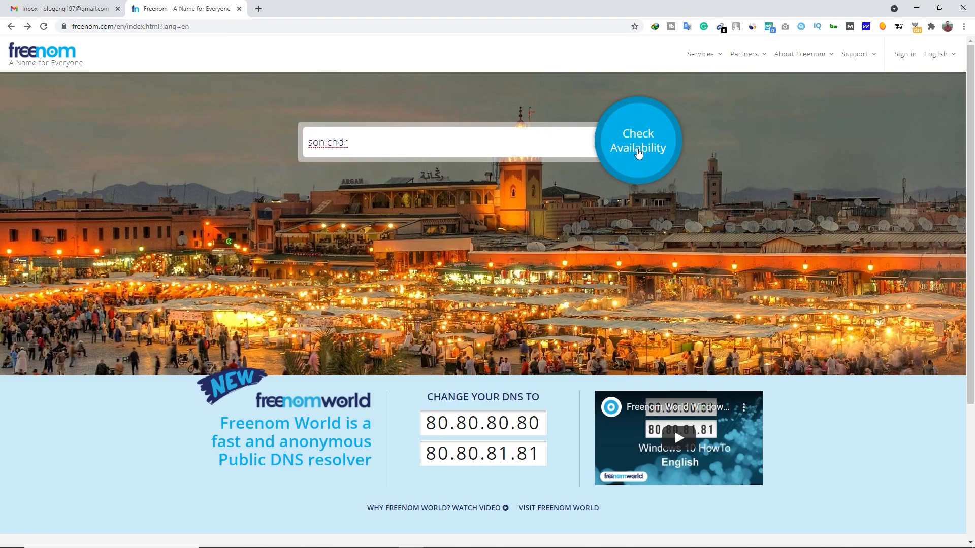
pyautogui.click(638, 140)
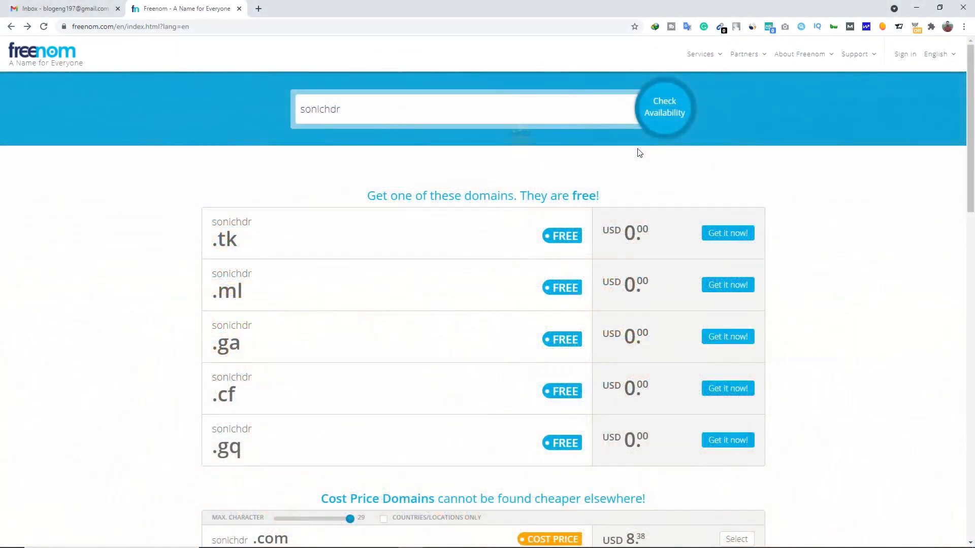
pyautogui.moveTo(414, 318)
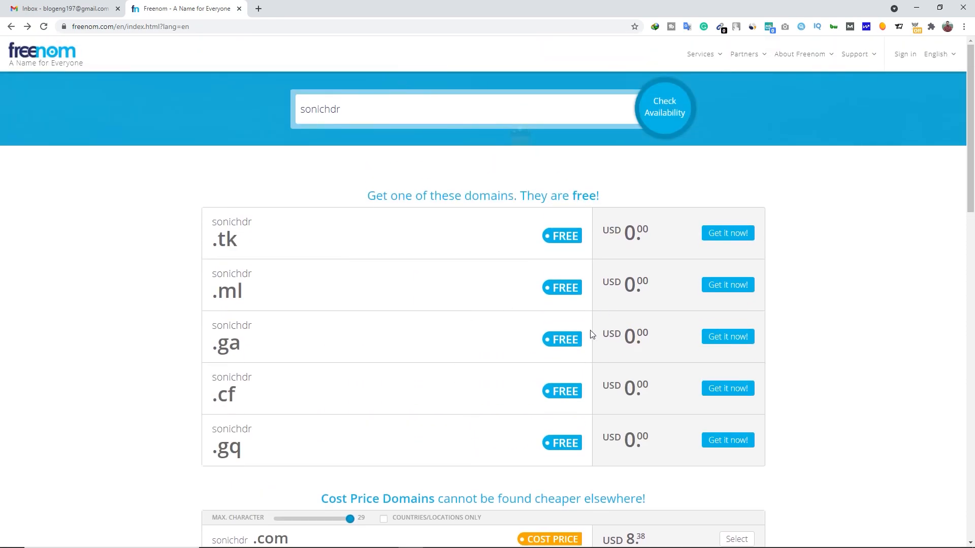
pyautogui.moveTo(583, 319)
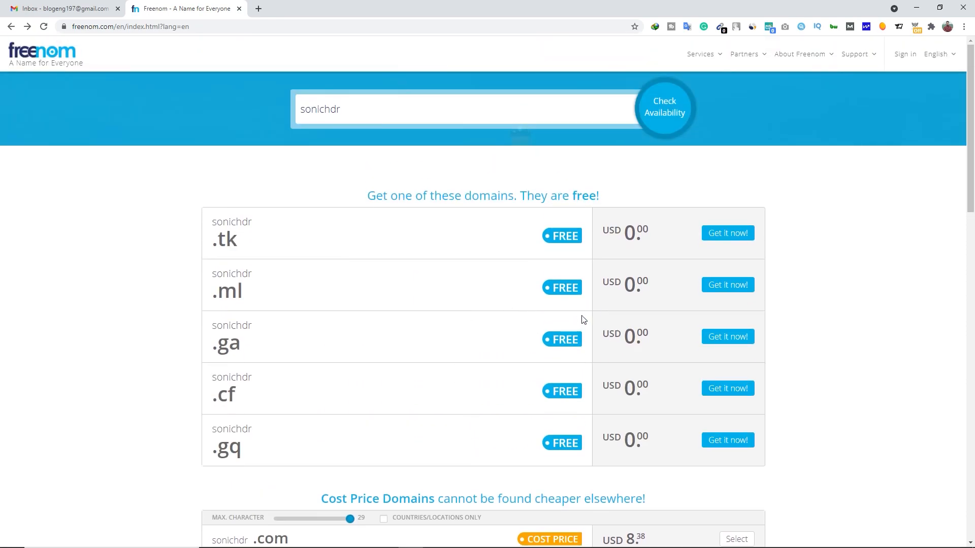
pyautogui.click(727, 285)
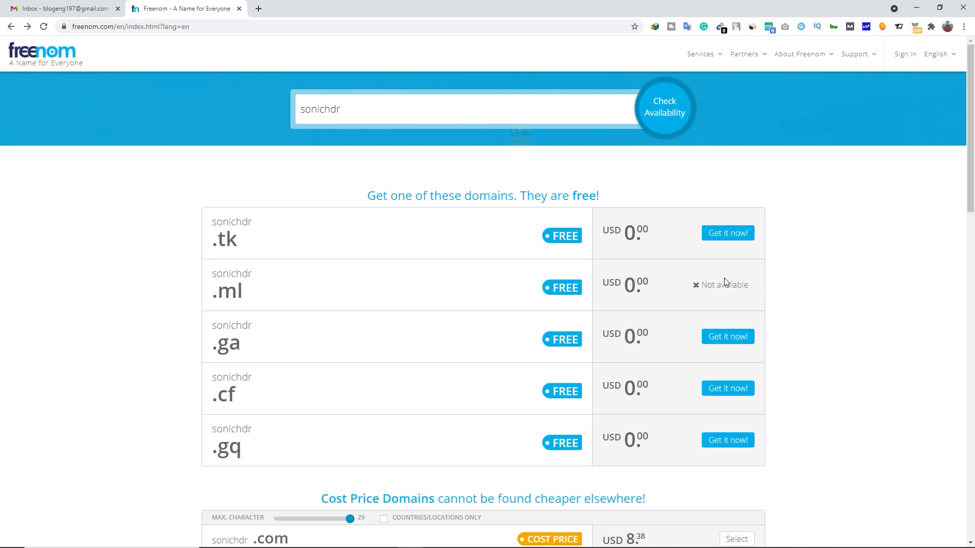
pyautogui.moveTo(740, 285)
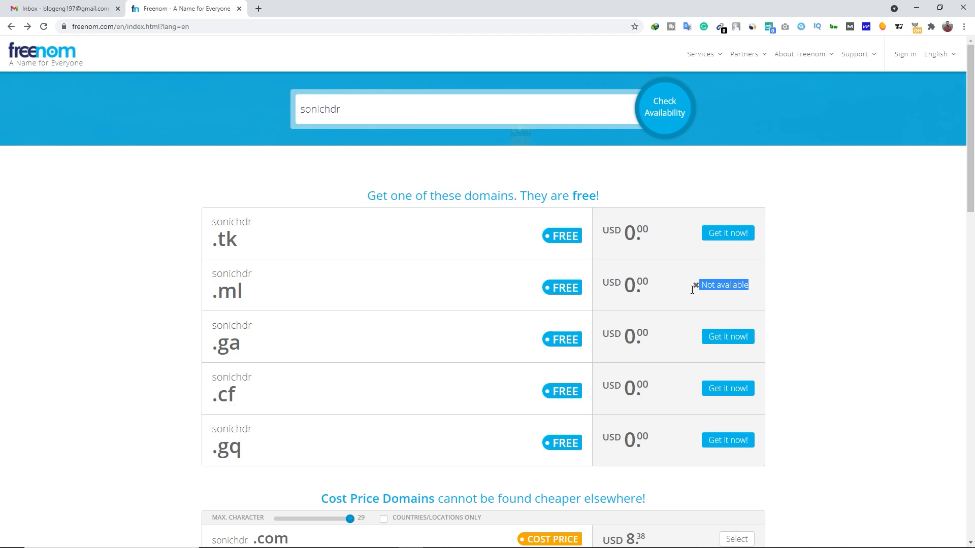
pyautogui.click(727, 336)
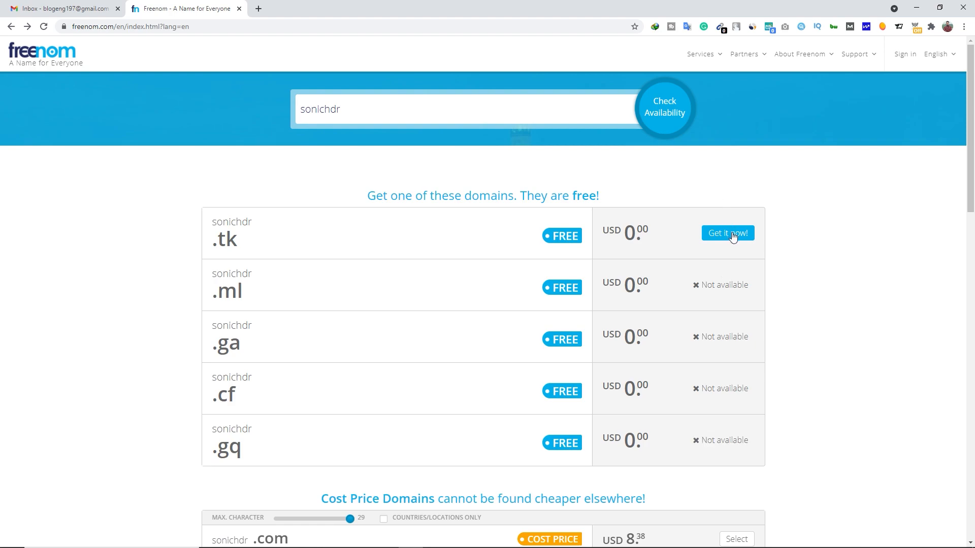
pyautogui.click(727, 233)
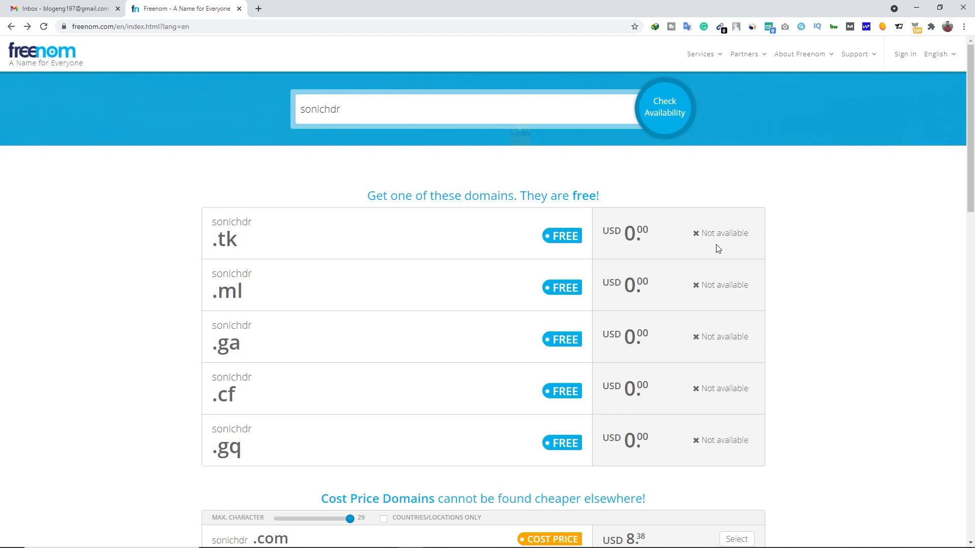
pyautogui.moveTo(710, 265)
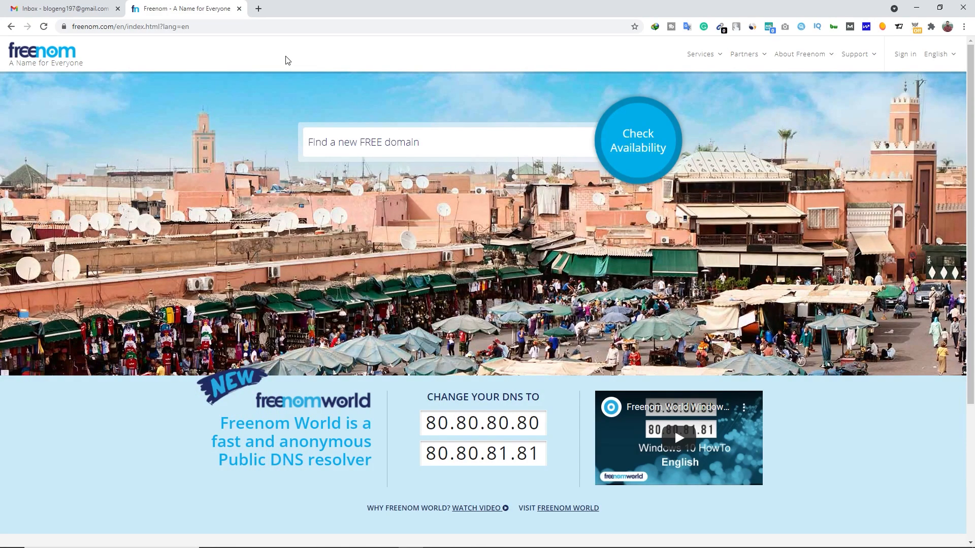
# Step: Re-search sonichdr.ml, confirm it is available and select it so one domain sits in the cart
pyautogui.write('sonichan')
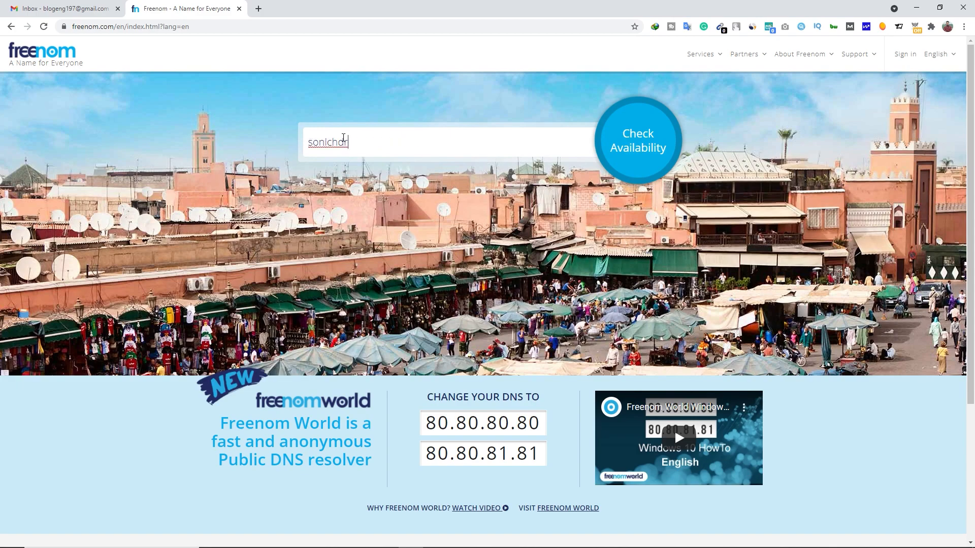
pyautogui.click(637, 140)
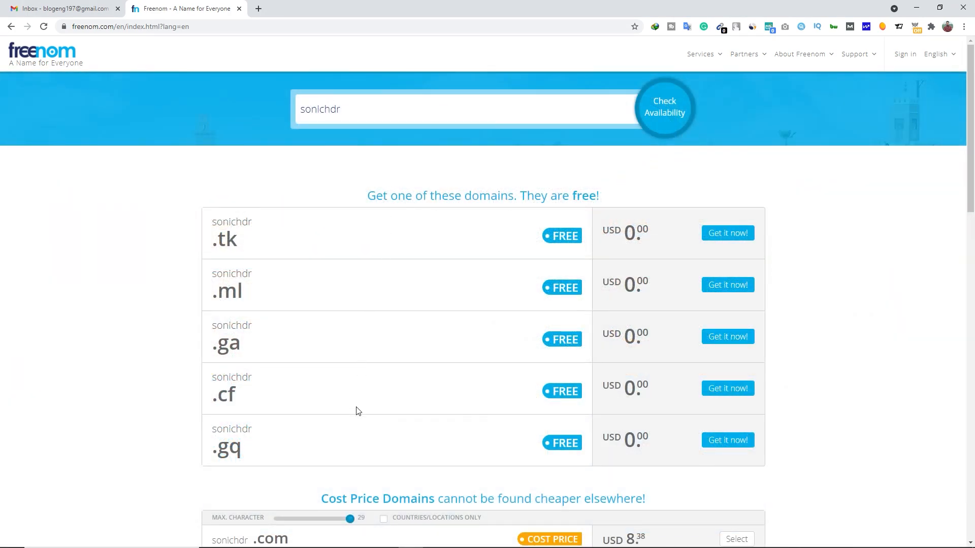
pyautogui.moveTo(363, 370)
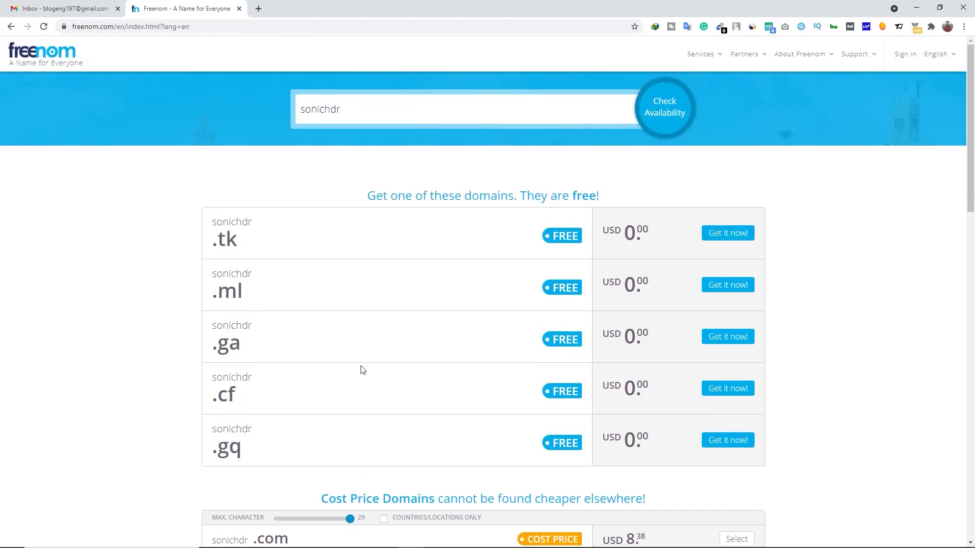
pyautogui.moveTo(334, 297)
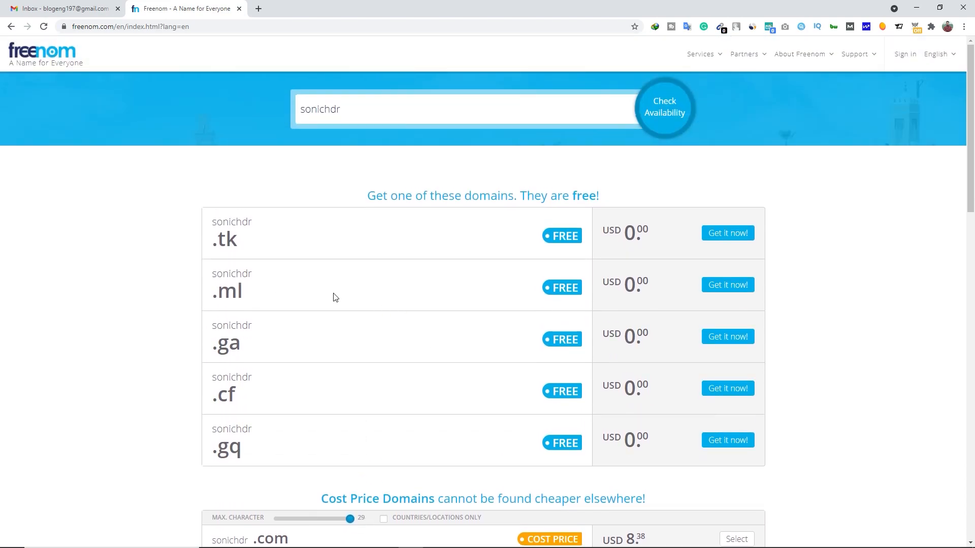
pyautogui.doubleClick(232, 286)
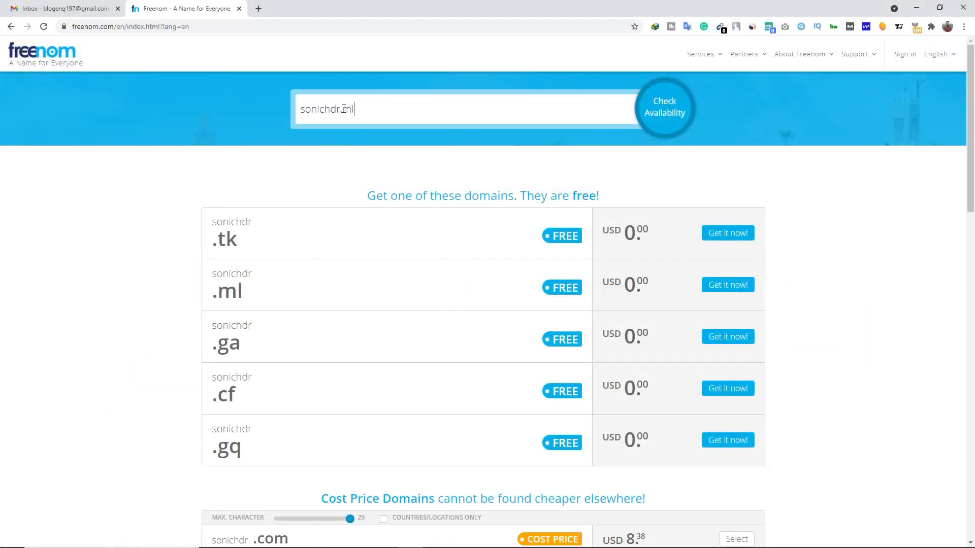
pyautogui.click(664, 107)
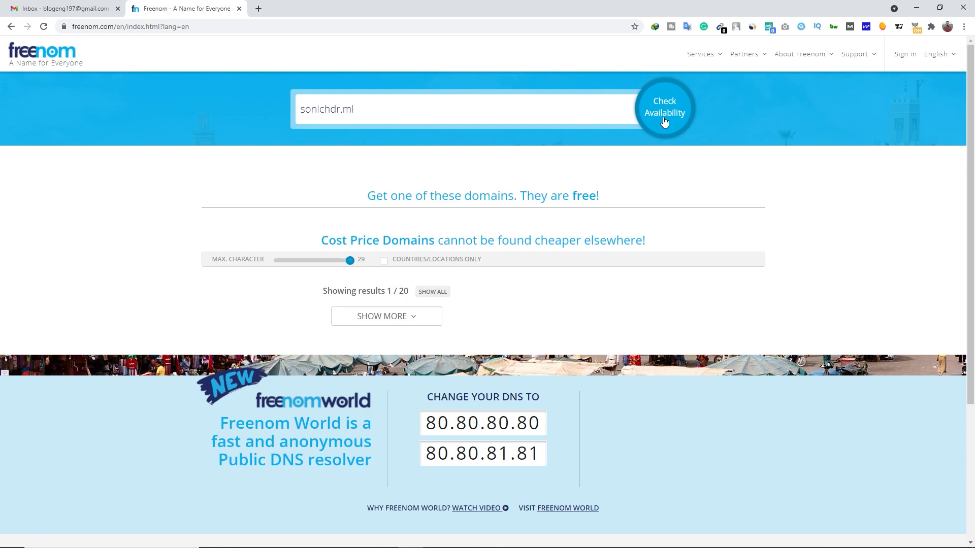
pyautogui.click(664, 106)
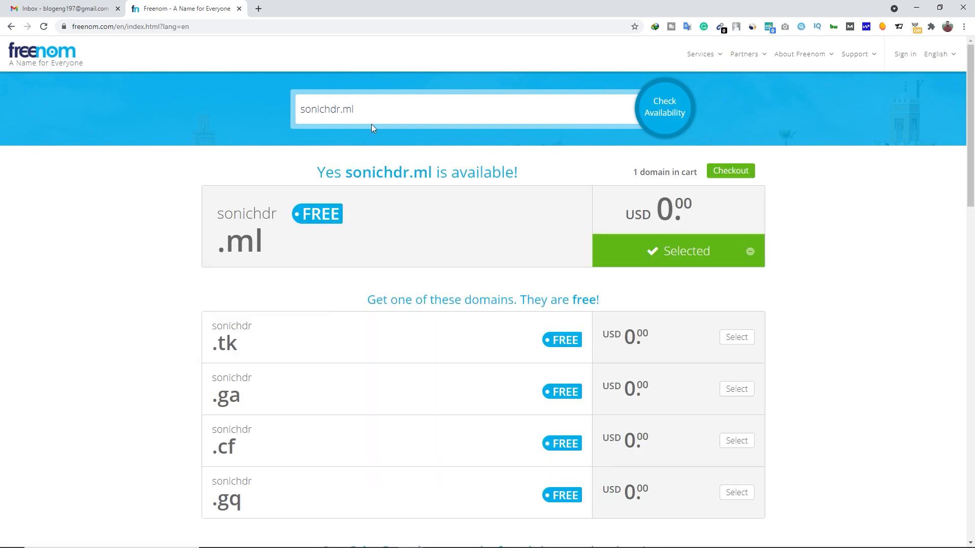
pyautogui.moveTo(633, 142)
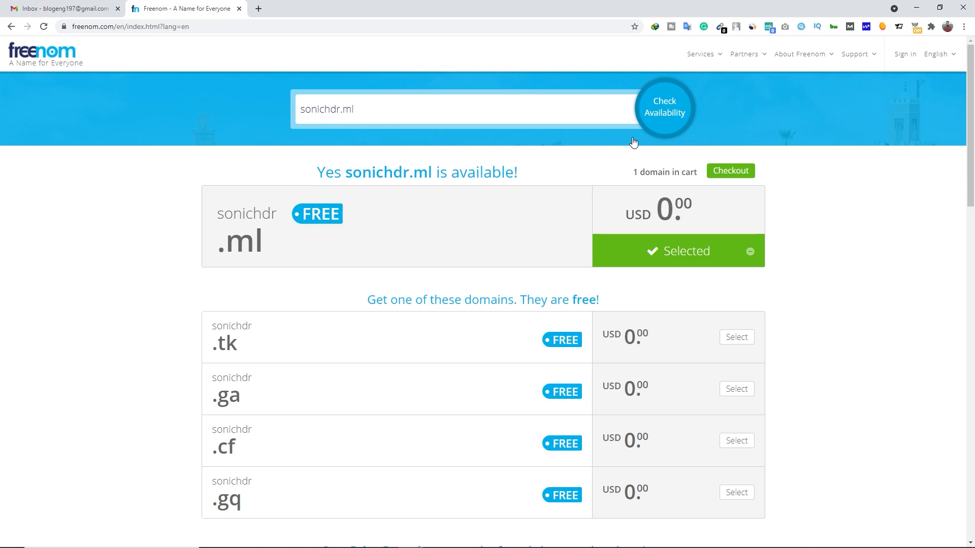
pyautogui.moveTo(664, 173)
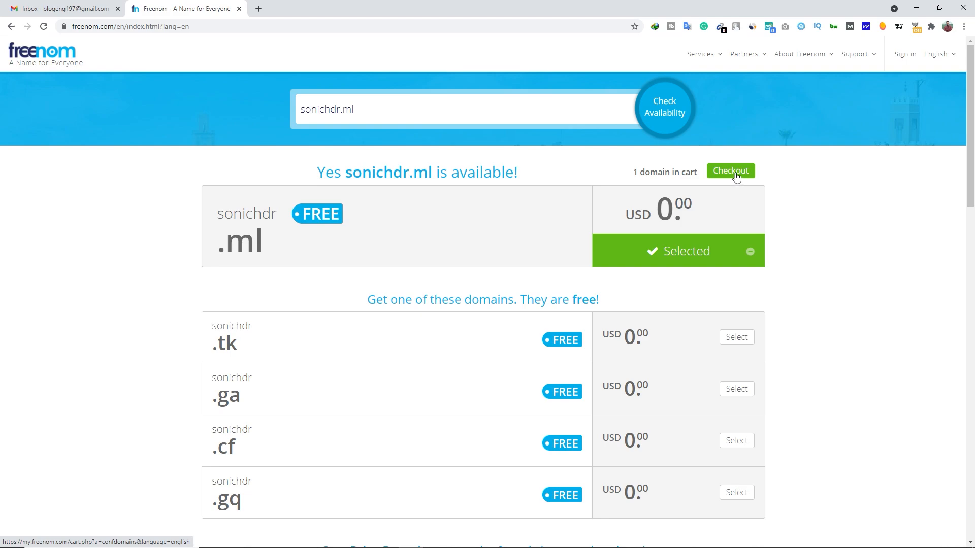
# Step: Check out with sonichdr.ml at the 12 Months @ FREE period and continue to Review & Checkout
pyautogui.click(730, 171)
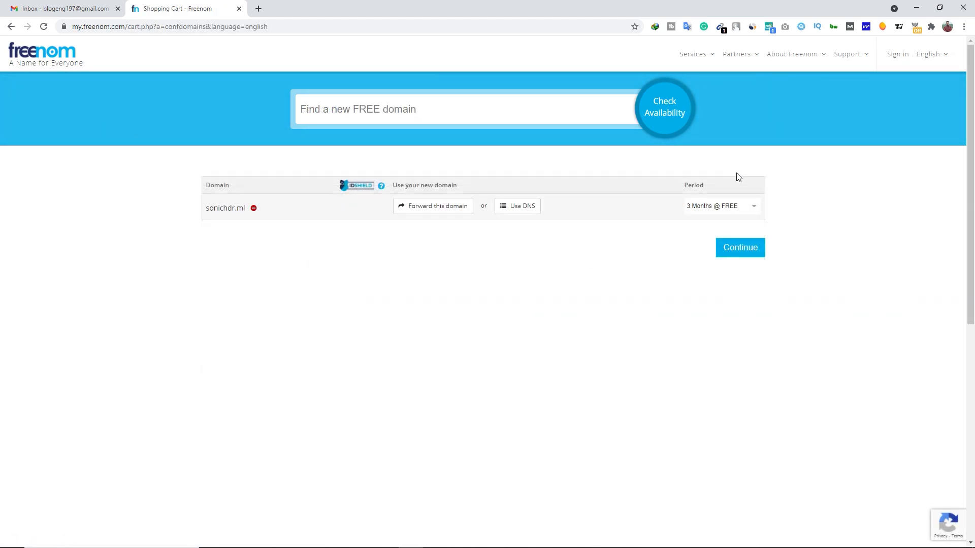
pyautogui.click(720, 206)
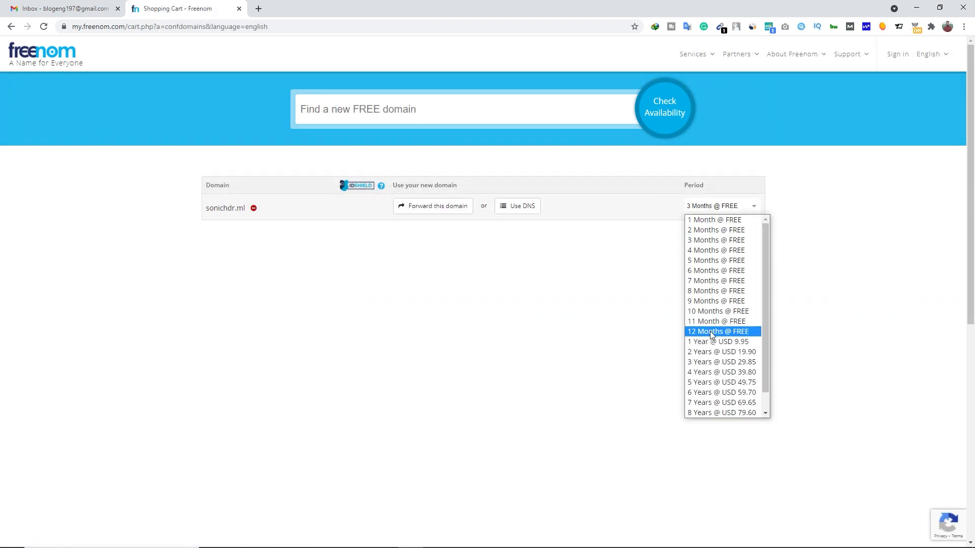
pyautogui.click(718, 331)
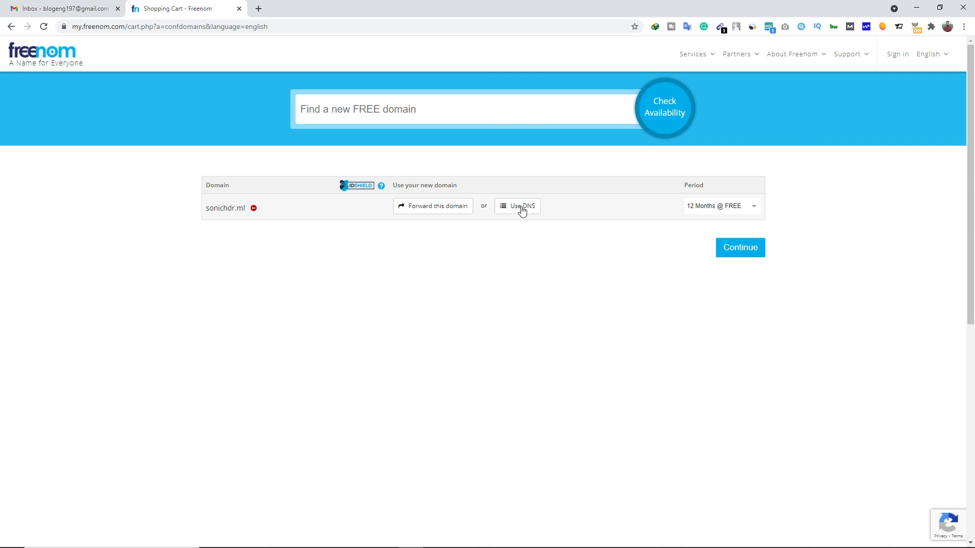
pyautogui.moveTo(525, 220)
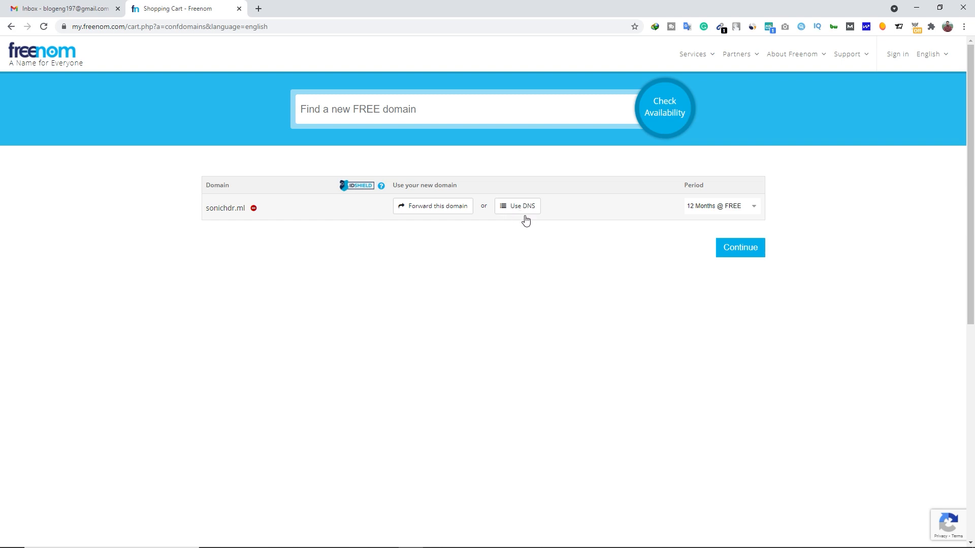
pyautogui.click(741, 247)
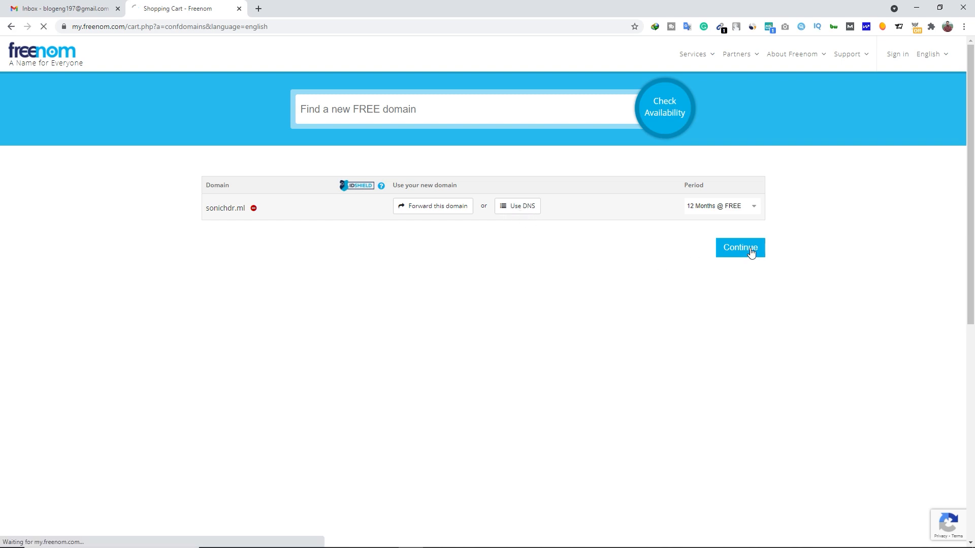
pyautogui.click(740, 248)
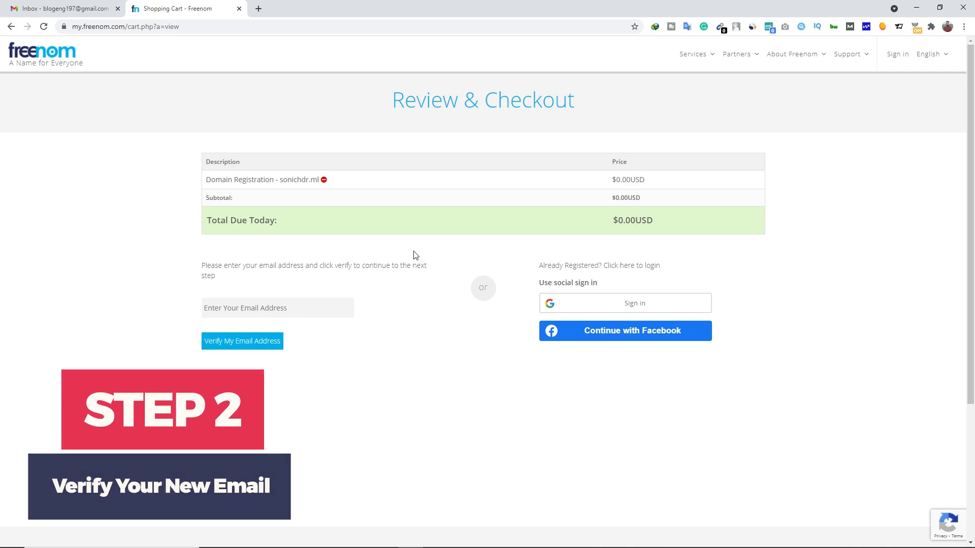
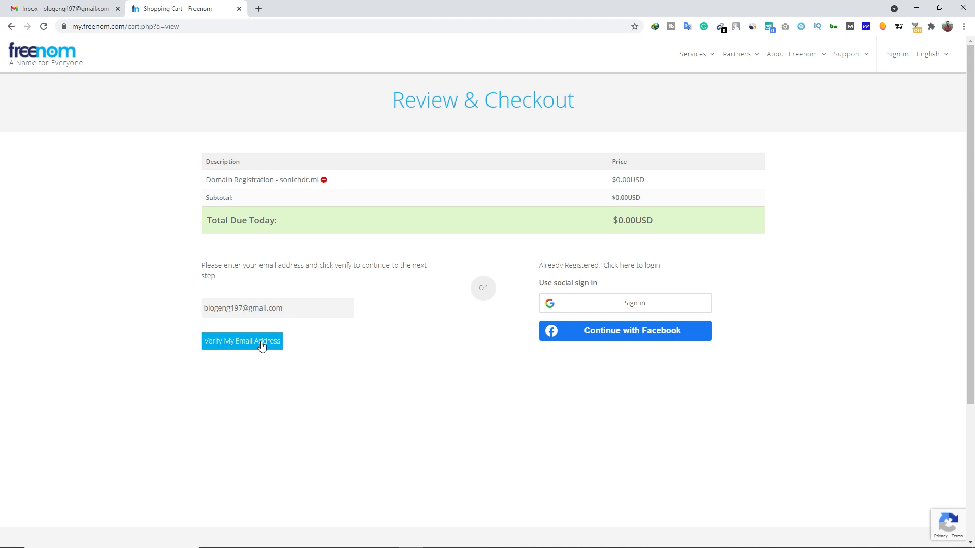
pyautogui.click(242, 341)
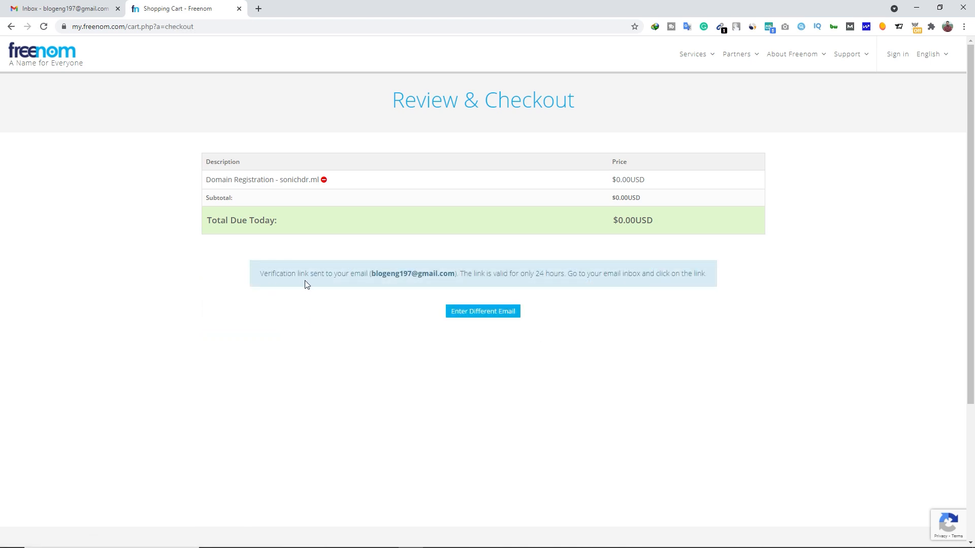
pyautogui.moveTo(392, 283)
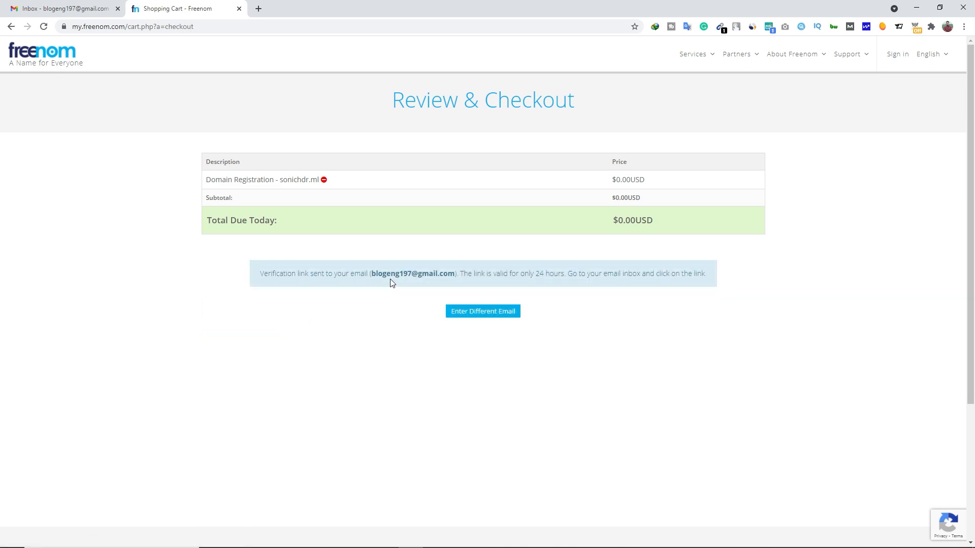
pyautogui.moveTo(165, 129)
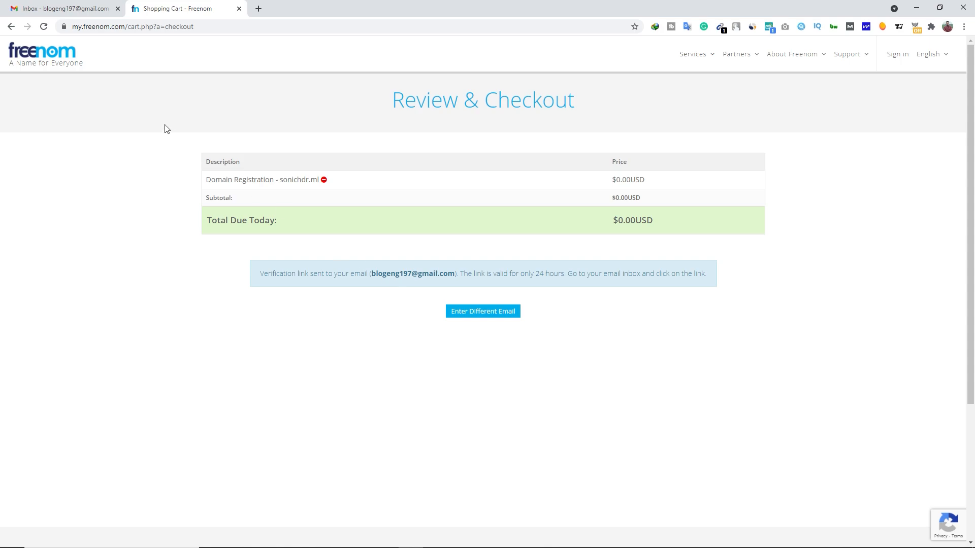
# Step: Refresh the Gmail inbox and read the Freenom Email Verification message with its confirmation link
pyautogui.click(62, 8)
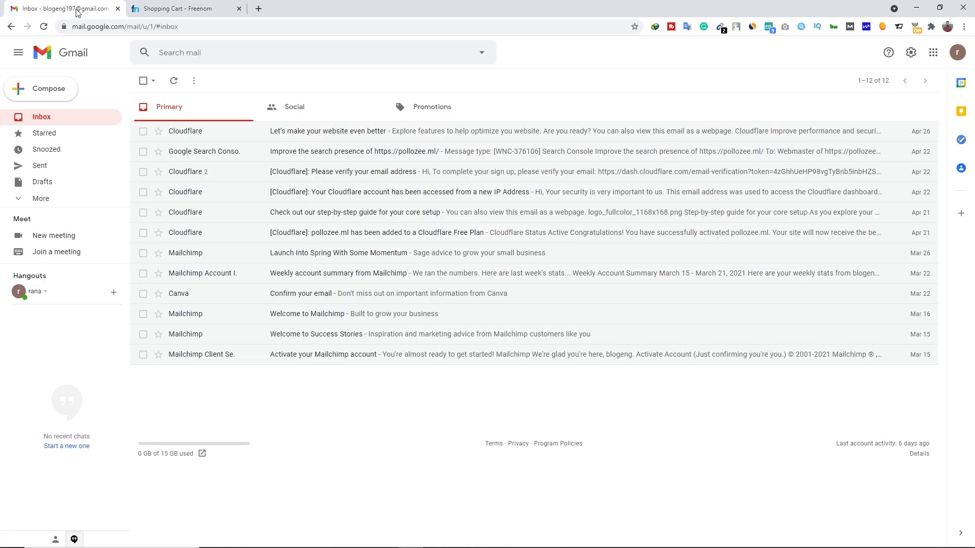
pyautogui.click(44, 26)
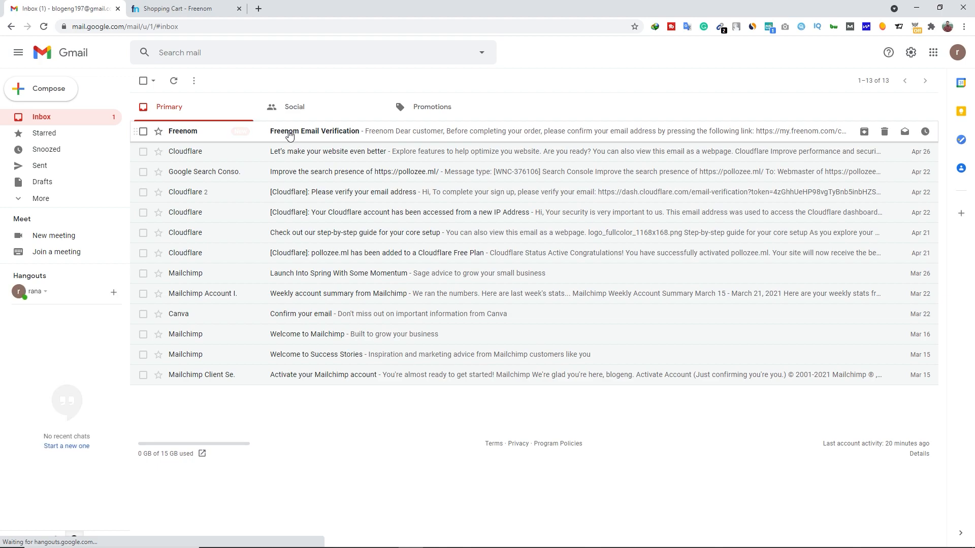
pyautogui.click(315, 131)
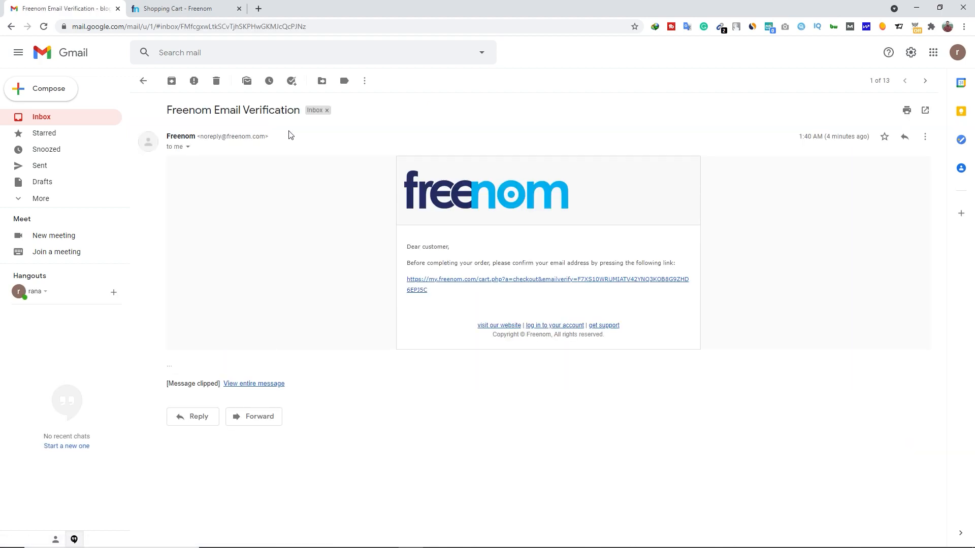
pyautogui.moveTo(466, 285)
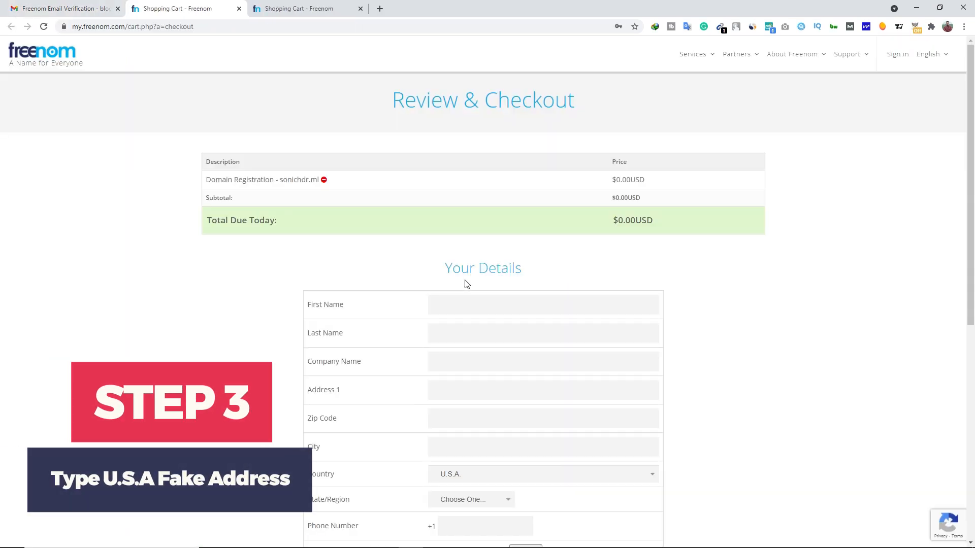
# Step: Scroll down the reopened checkout to view the blank Your Details form for sonichdr.ml
pyautogui.scroll(-3)
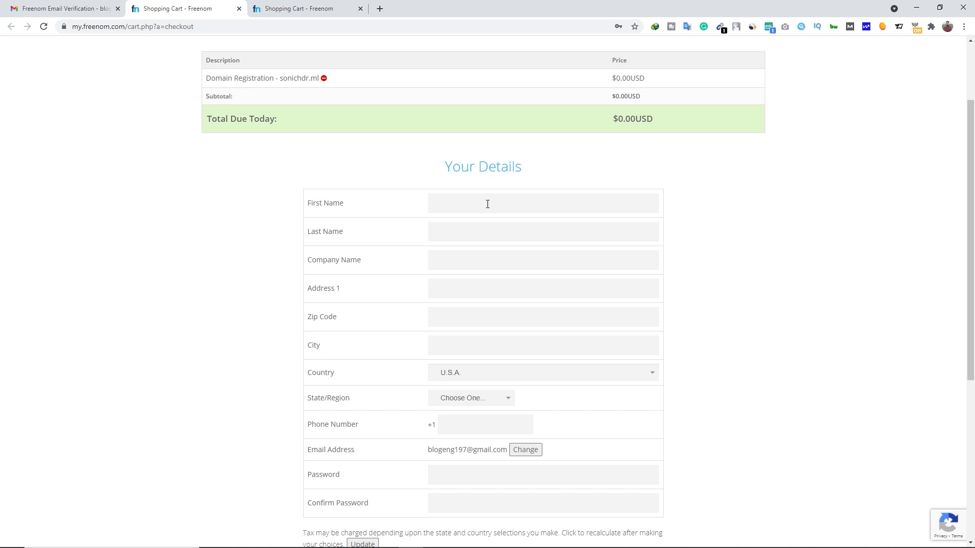
pyautogui.moveTo(395, 50)
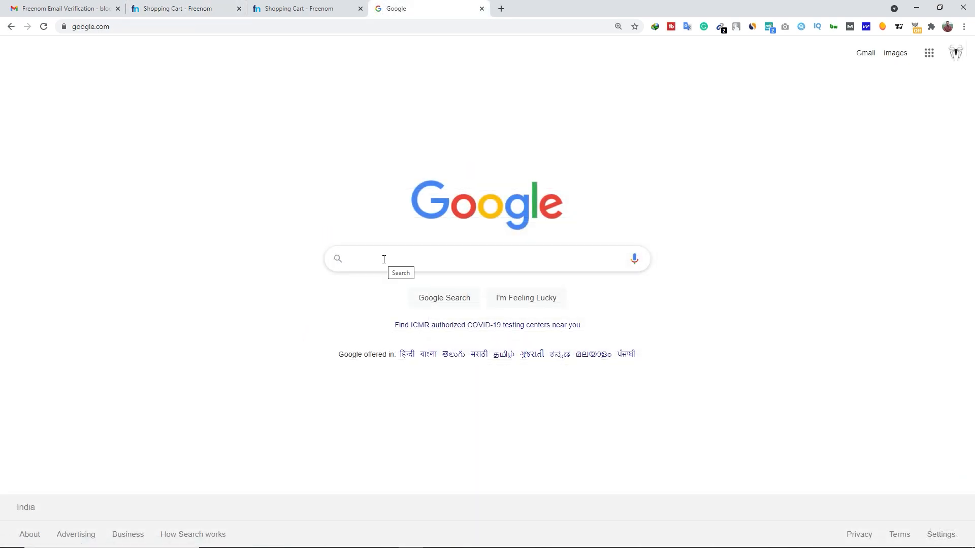
# Step: Google 'u.s fake address', generate a US profile for Gregory K Yim and copy the name back to Freenom
pyautogui.write('u.s fake address')
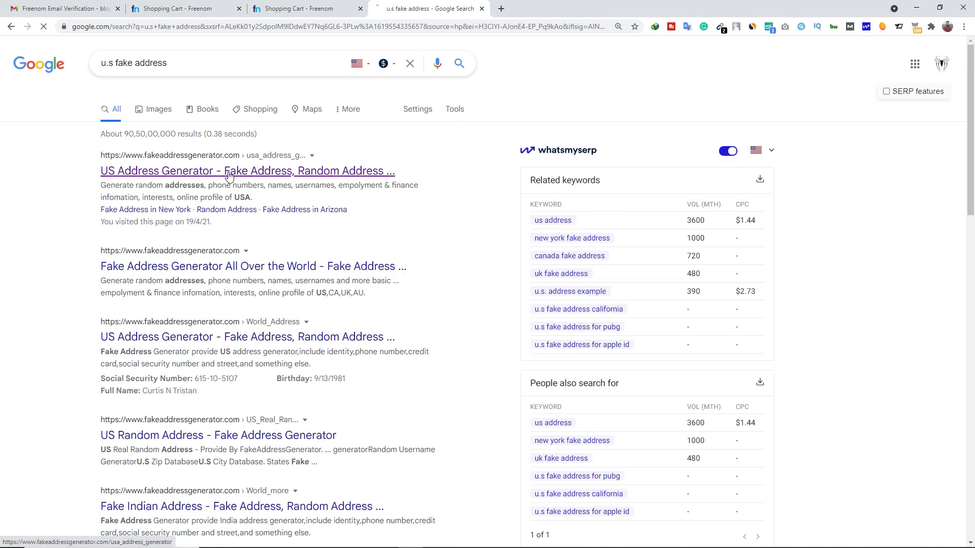
pyautogui.click(246, 171)
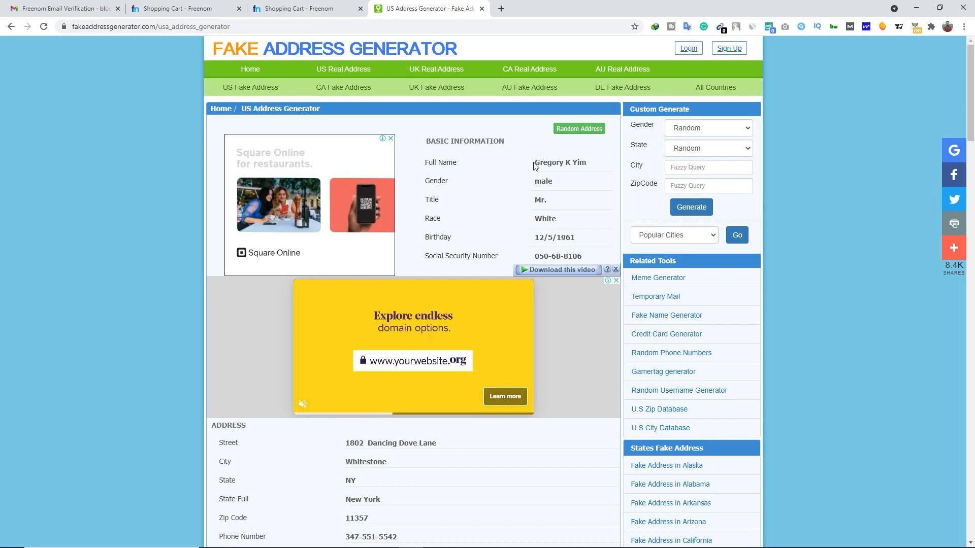
pyautogui.doubleClick(558, 163)
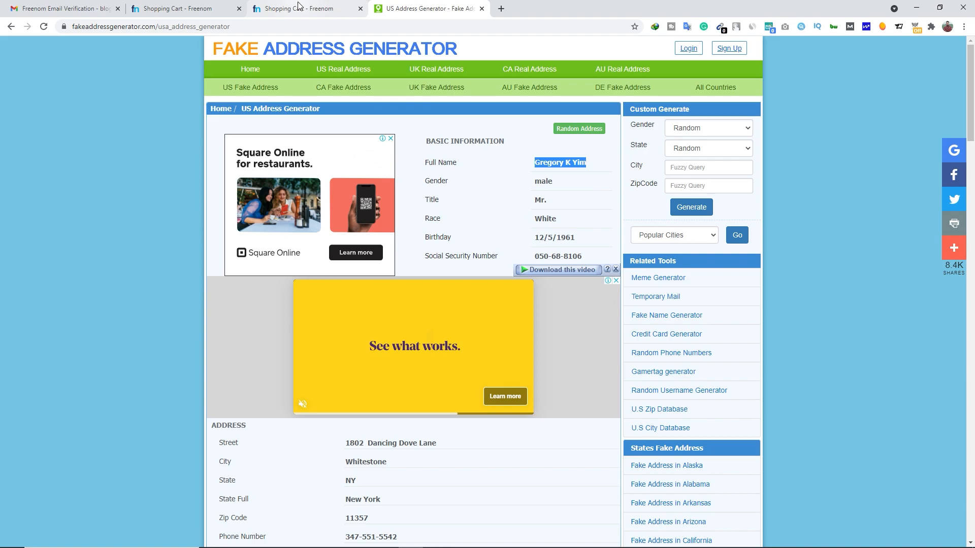
pyautogui.click(361, 9)
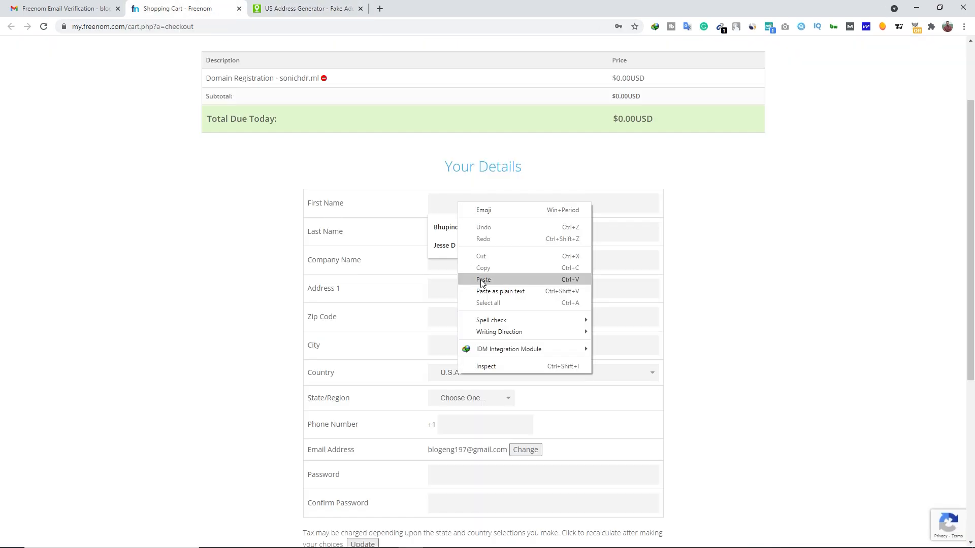
# Step: Fill in the name Gregory K Yim and company ranasvfx in the Your Details form
pyautogui.click(483, 279)
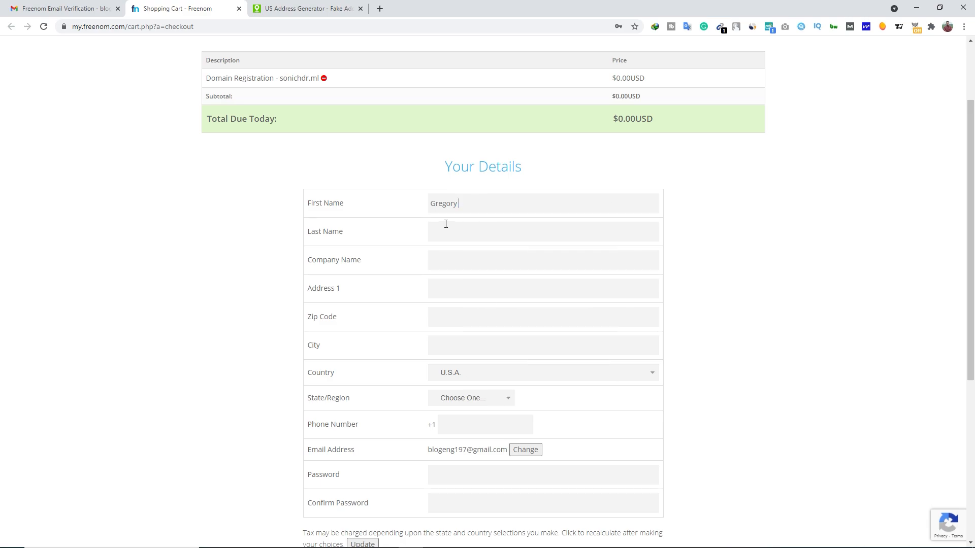
pyautogui.write('K Yim')
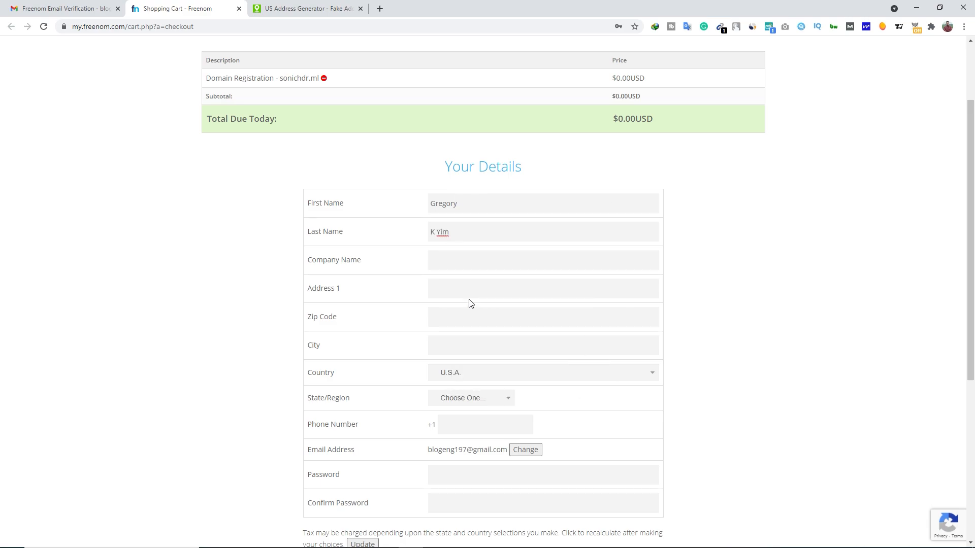
pyautogui.click(542, 259)
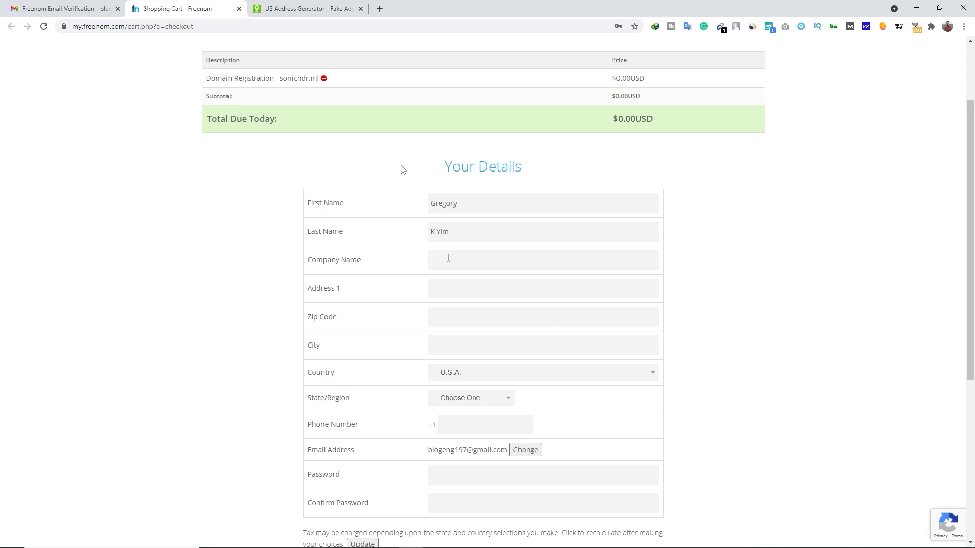
pyautogui.write('ranasvfx')
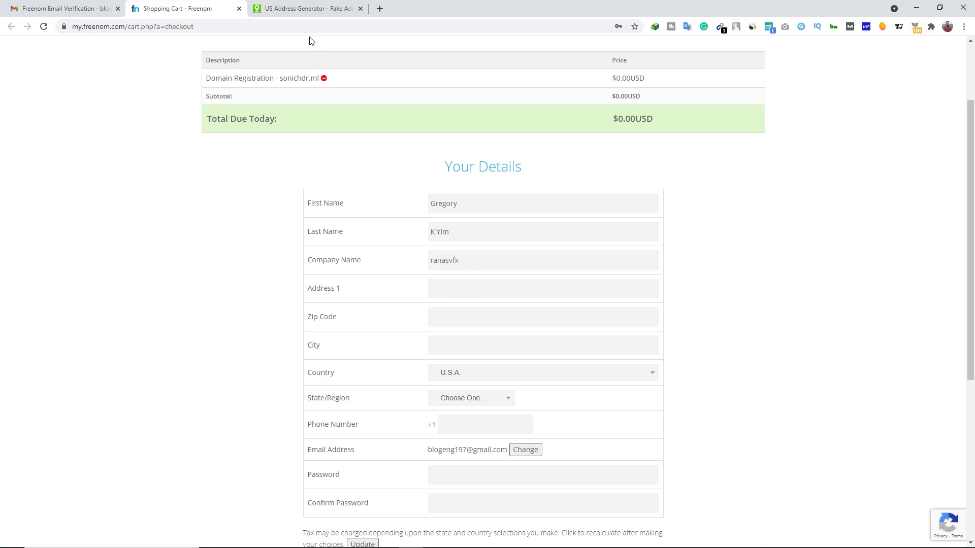
pyautogui.click(304, 8)
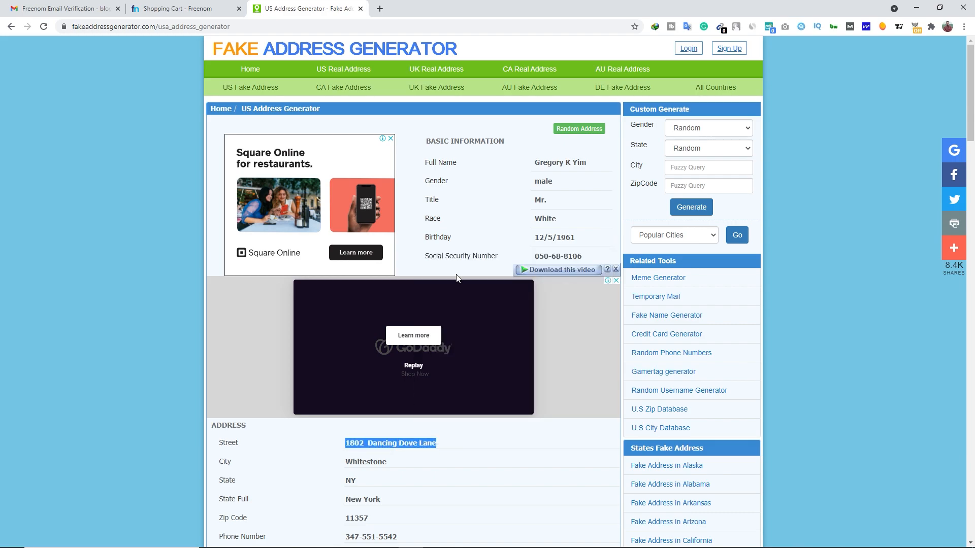
pyautogui.click(181, 9)
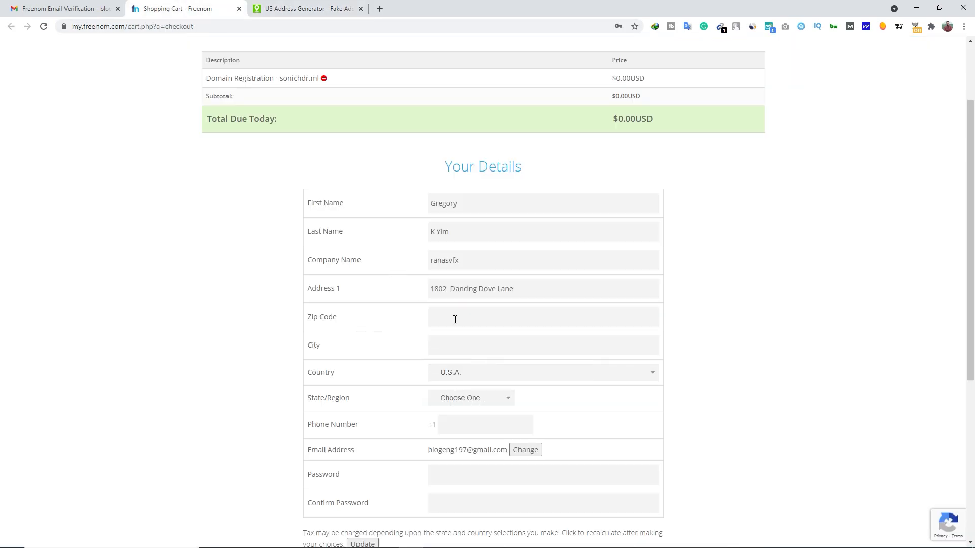
pyautogui.click(305, 8)
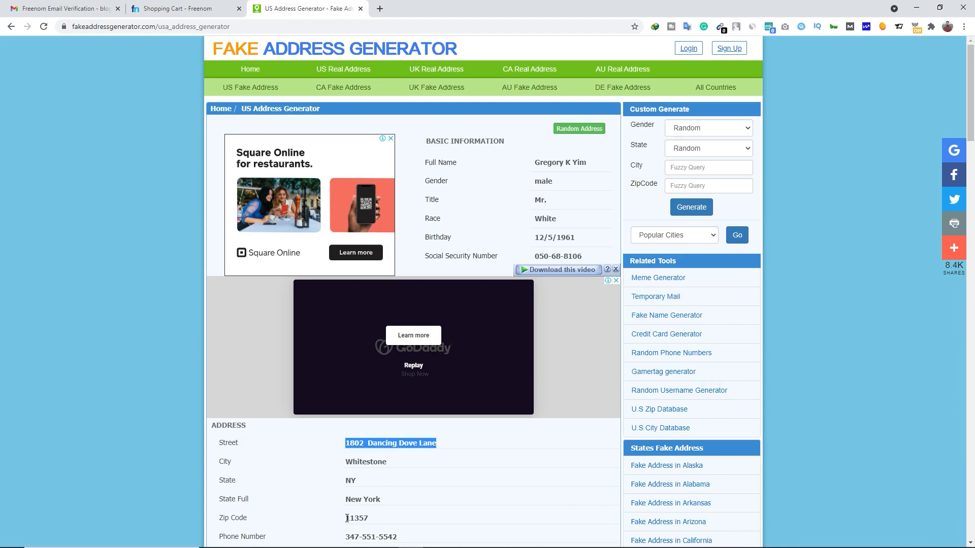
pyautogui.click(181, 8)
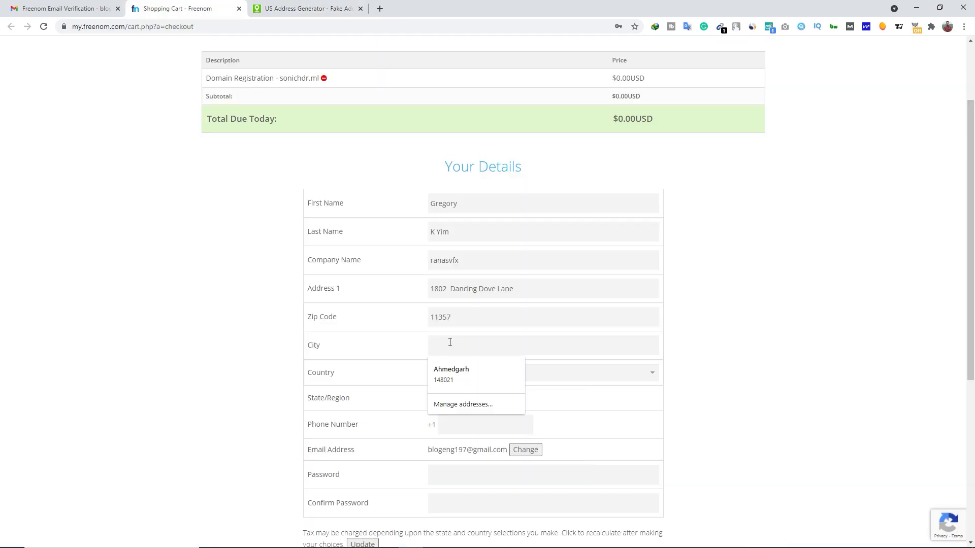
pyautogui.click(450, 375)
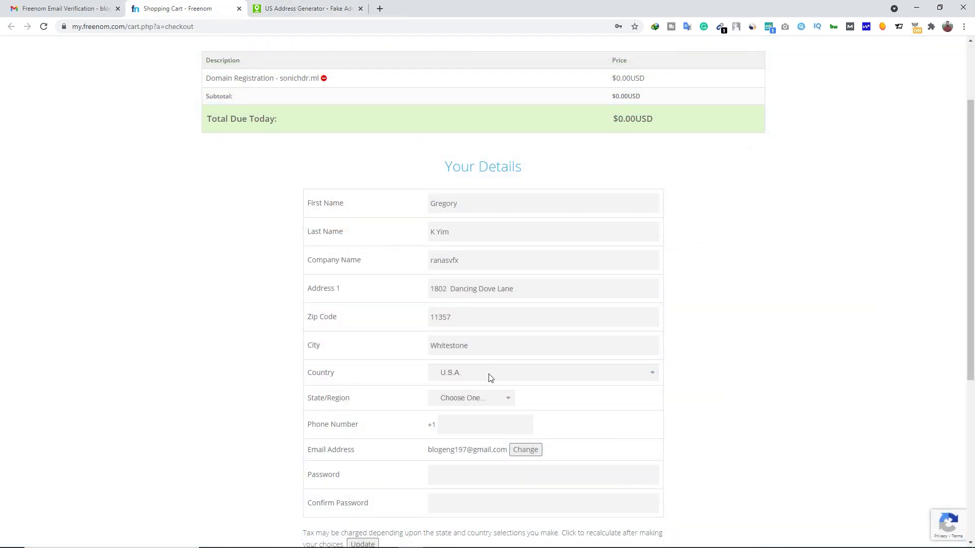
pyautogui.click(543, 345)
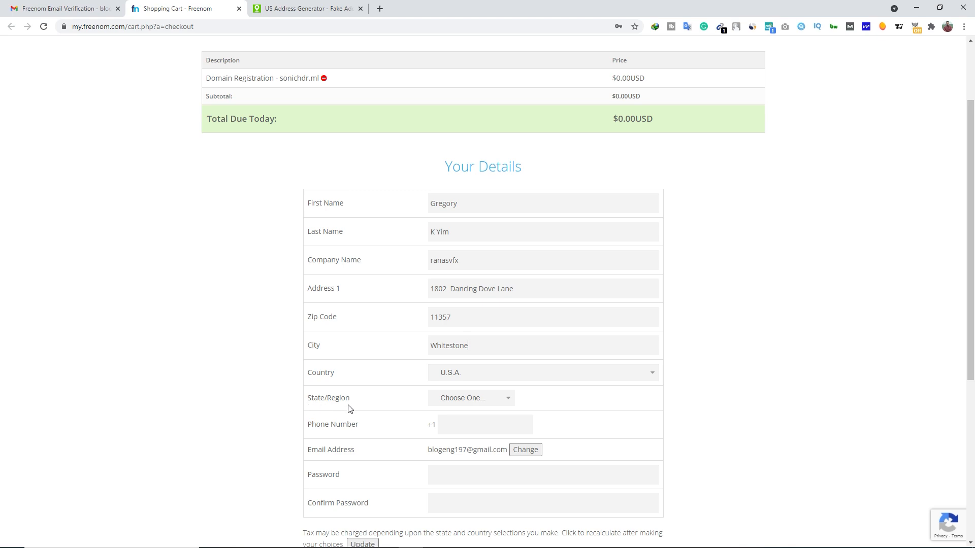
pyautogui.click(470, 398)
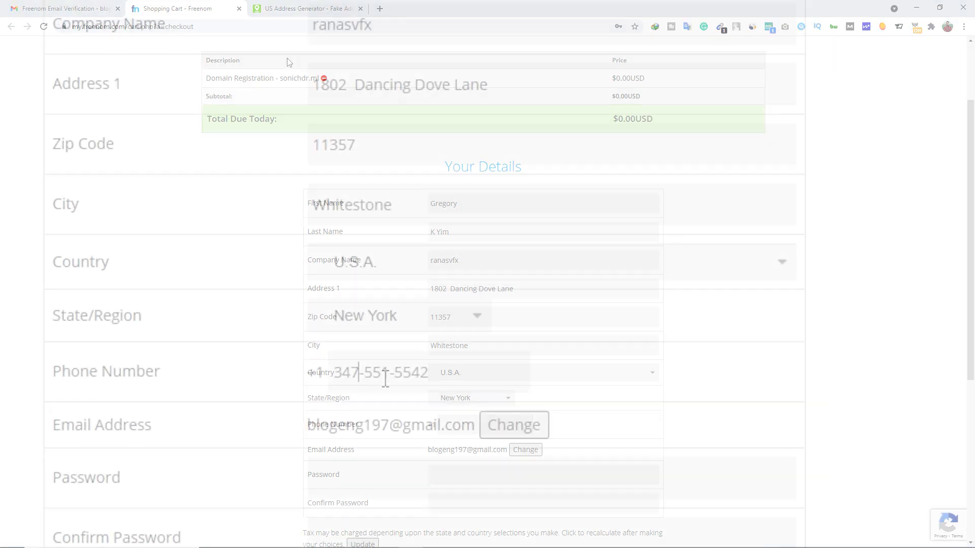
# Step: Set the account password, accept the Terms & Conditions and complete the free sonichdr.ml order
pyautogui.scroll(-3)
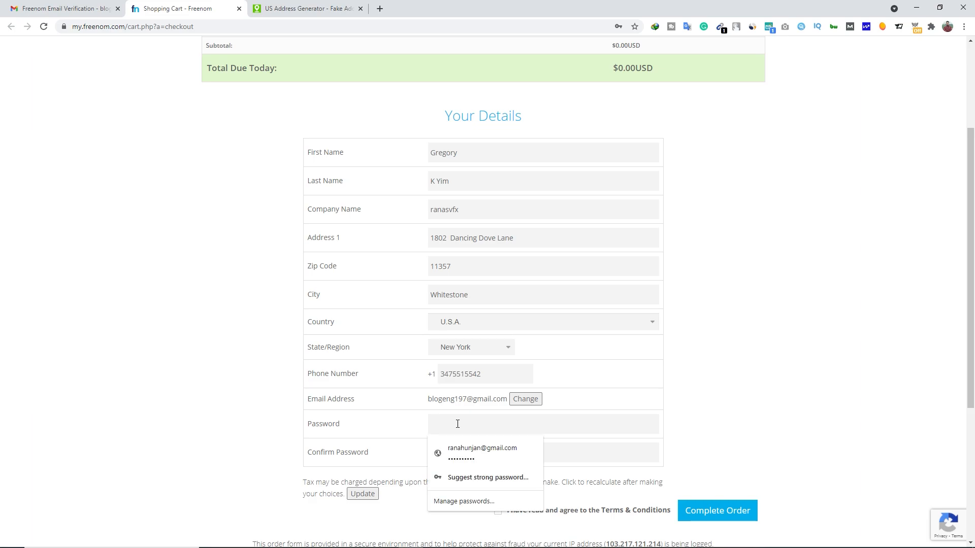
pyautogui.click(482, 452)
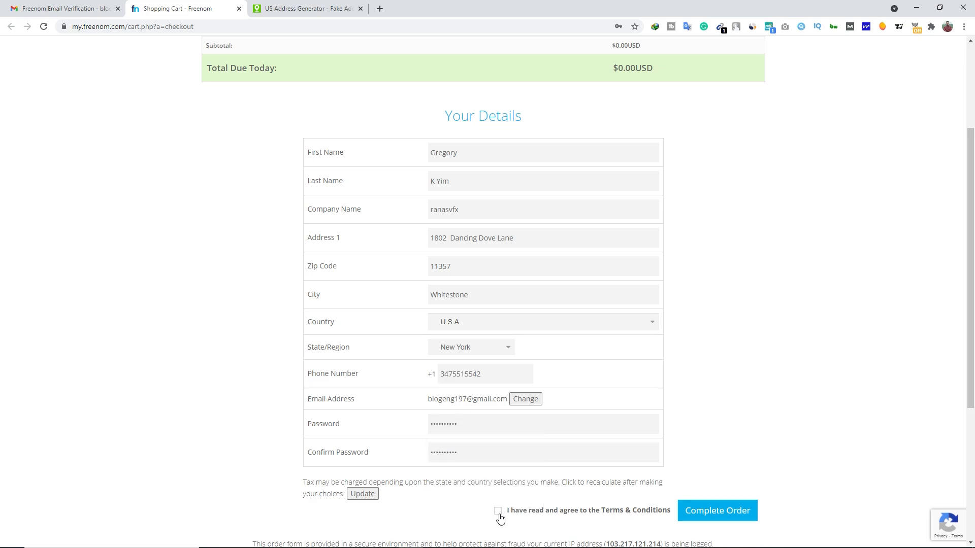
pyautogui.click(497, 511)
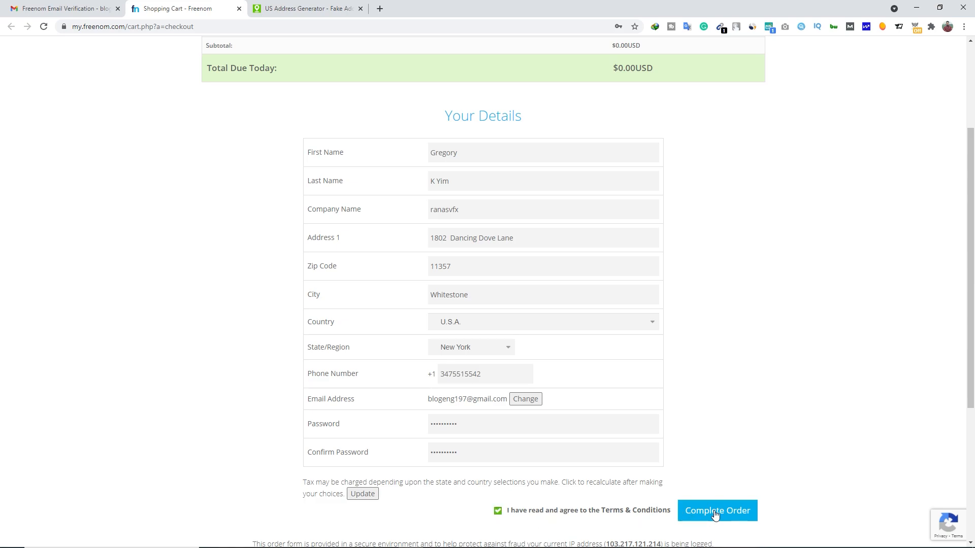
pyautogui.click(716, 511)
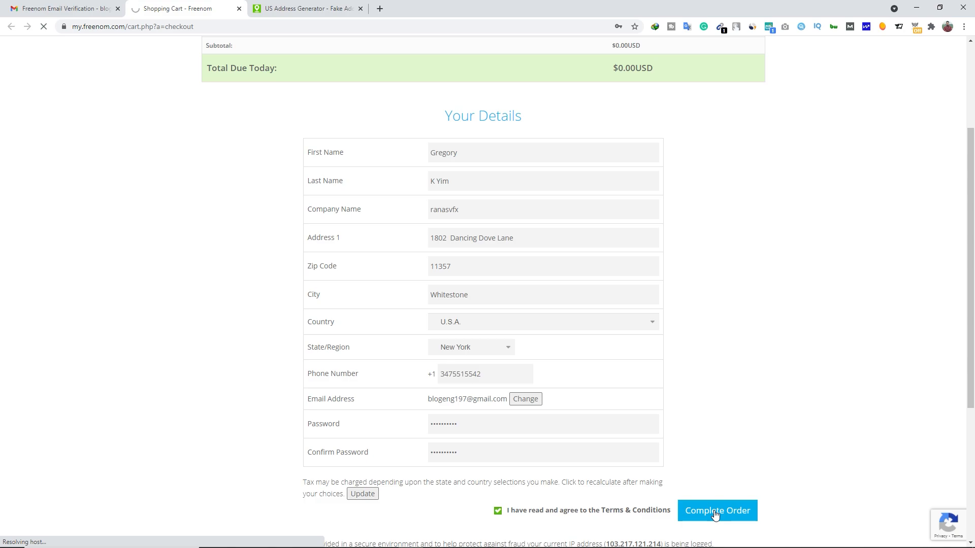
pyautogui.click(715, 511)
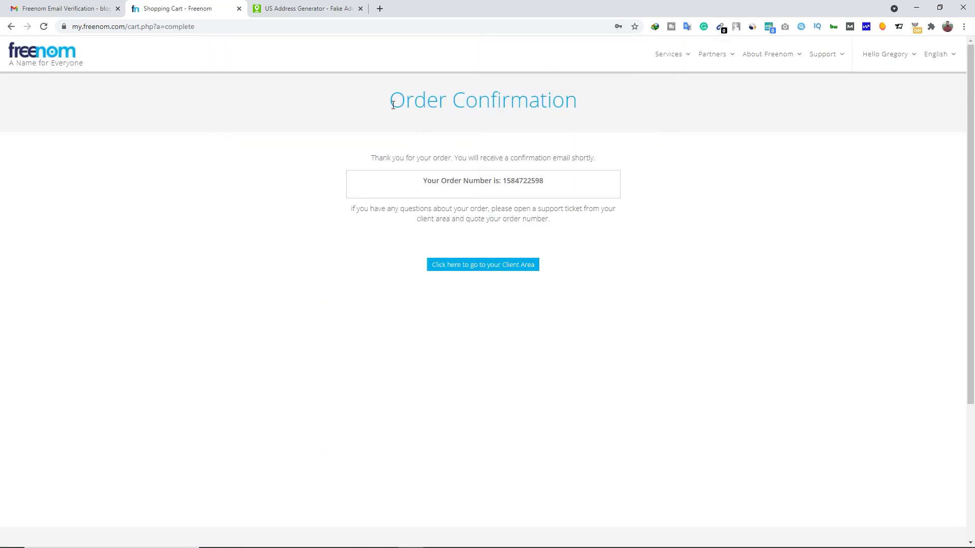
pyautogui.moveTo(514, 181)
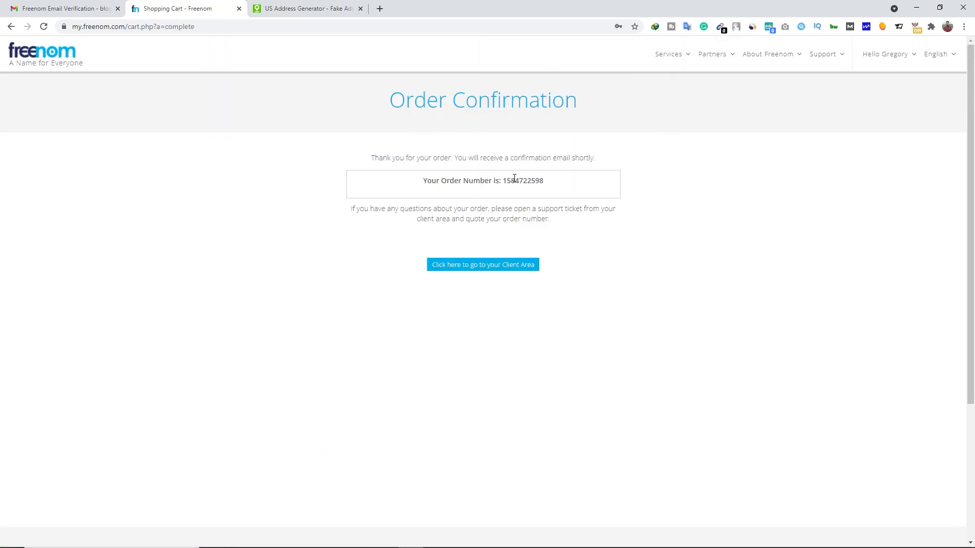
pyautogui.moveTo(420, 281)
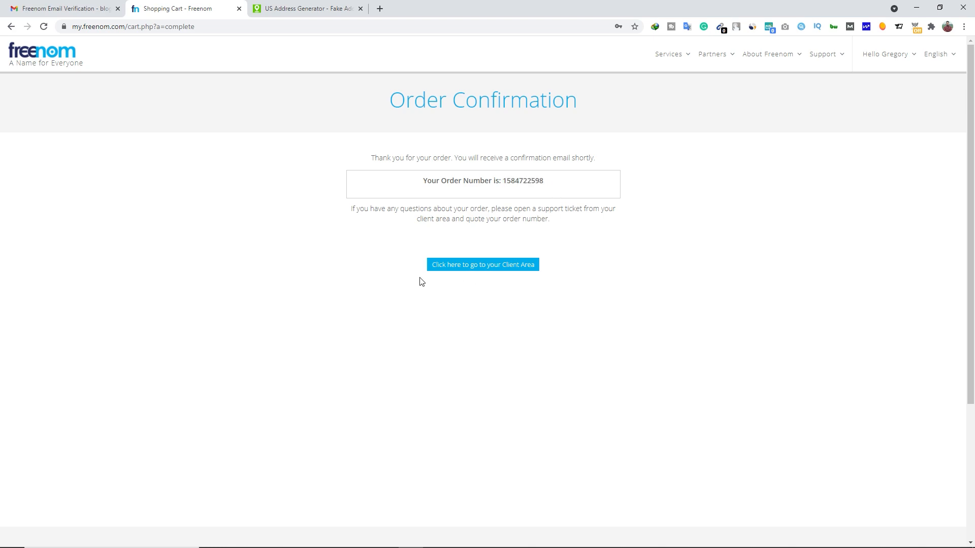
pyautogui.moveTo(486, 334)
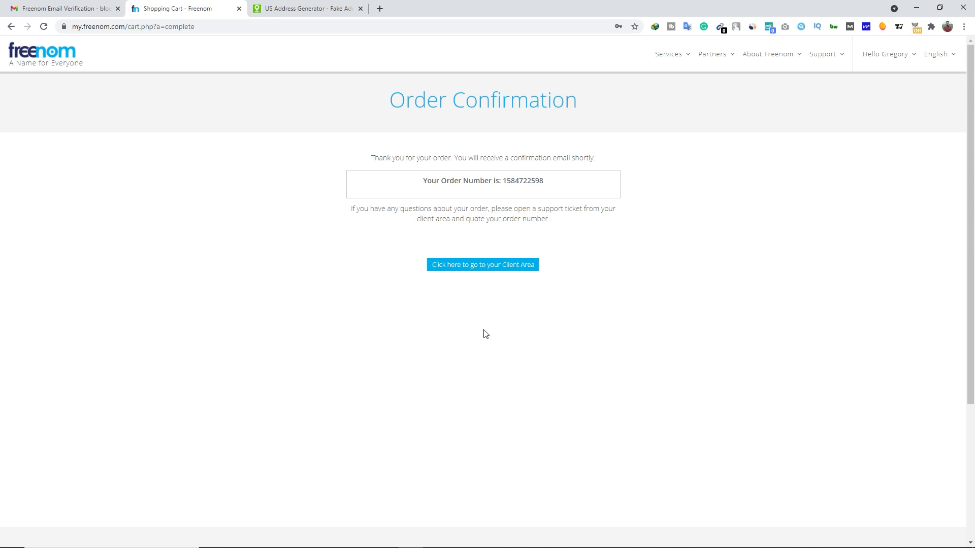
pyautogui.moveTo(469, 272)
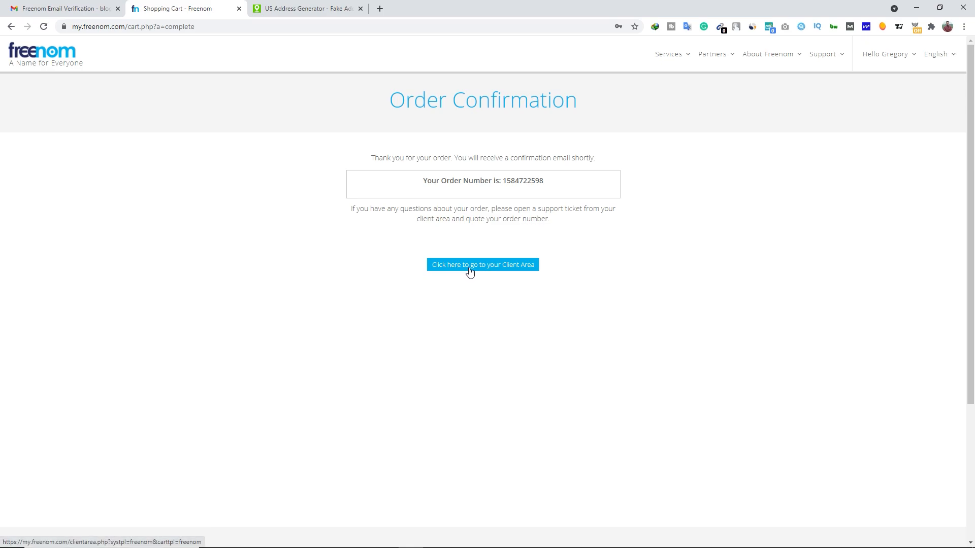
# Step: Go from the order confirmation to the Client Area greeting Gregory
pyautogui.click(481, 264)
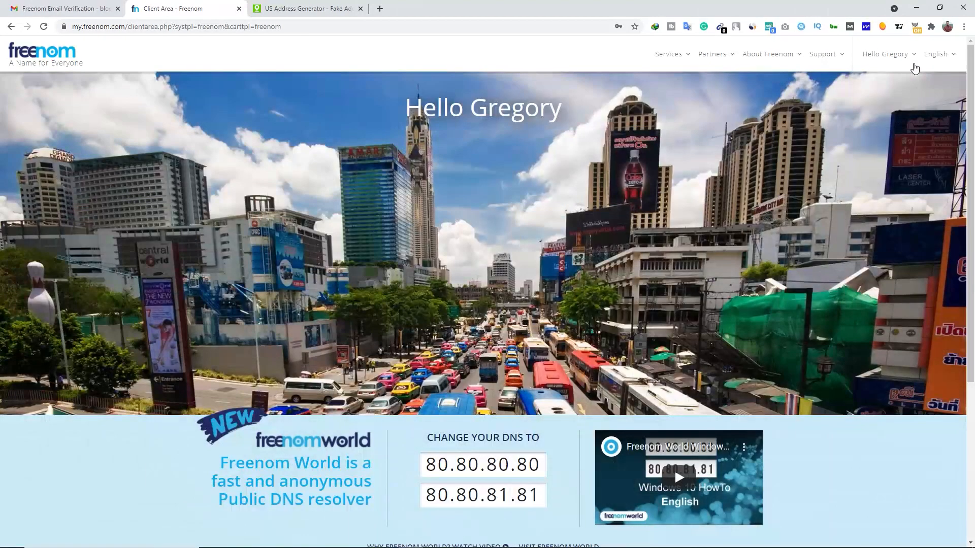
# Step: Show My Domains via Services, listing sonichdr.ml as active and free
pyautogui.click(885, 54)
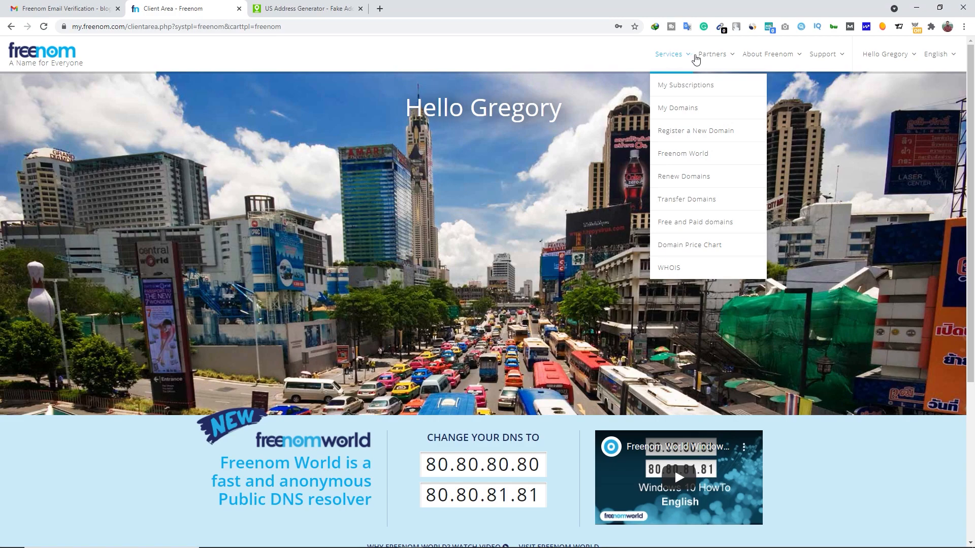
pyautogui.moveTo(686, 110)
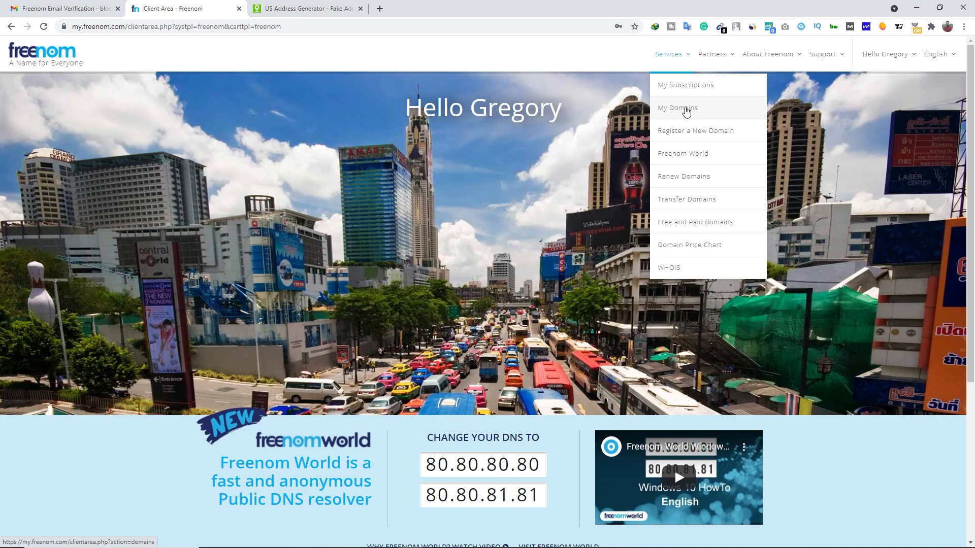
pyautogui.click(676, 108)
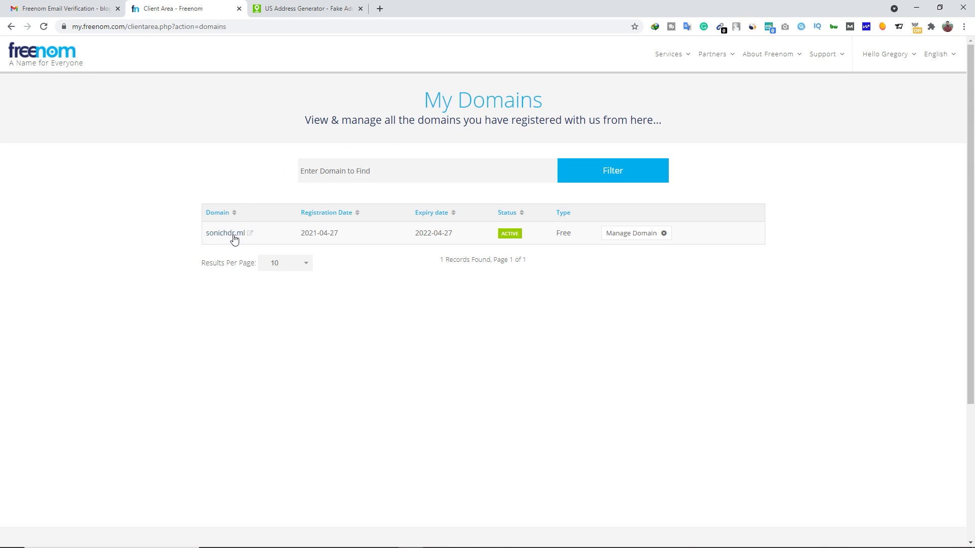
pyautogui.moveTo(631, 233)
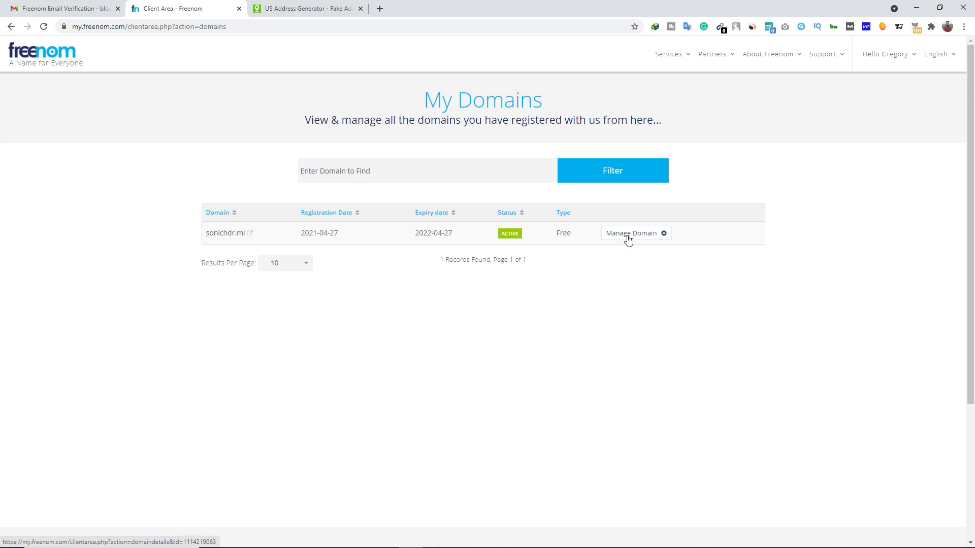
# Step: Manage sonichdr.ml and choose custom nameservers, leaving five empty nameserver fields
pyautogui.click(630, 233)
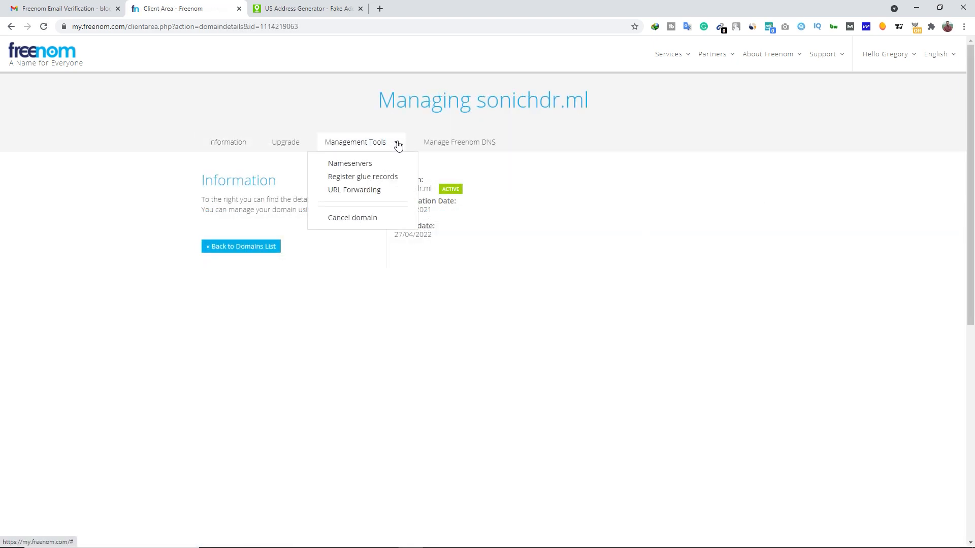
pyautogui.click(349, 163)
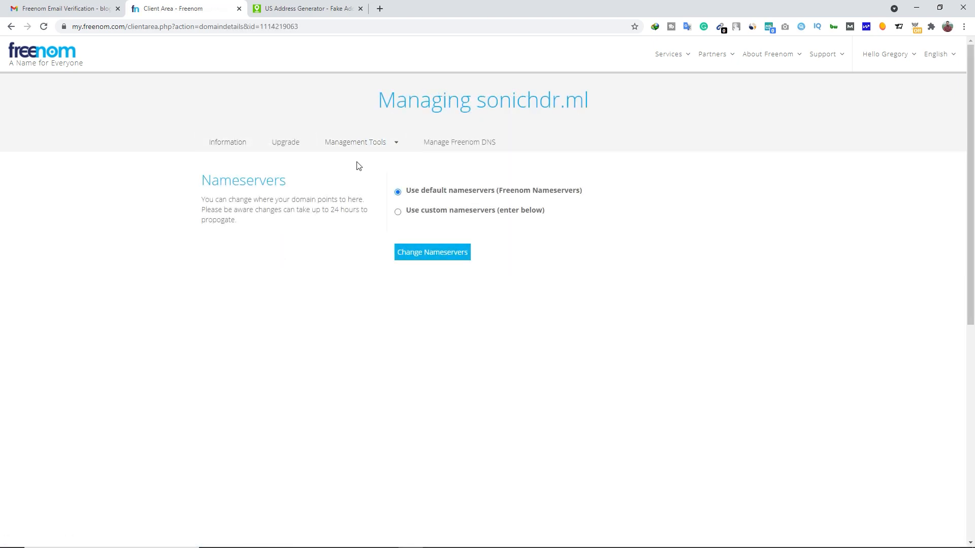
pyautogui.click(398, 211)
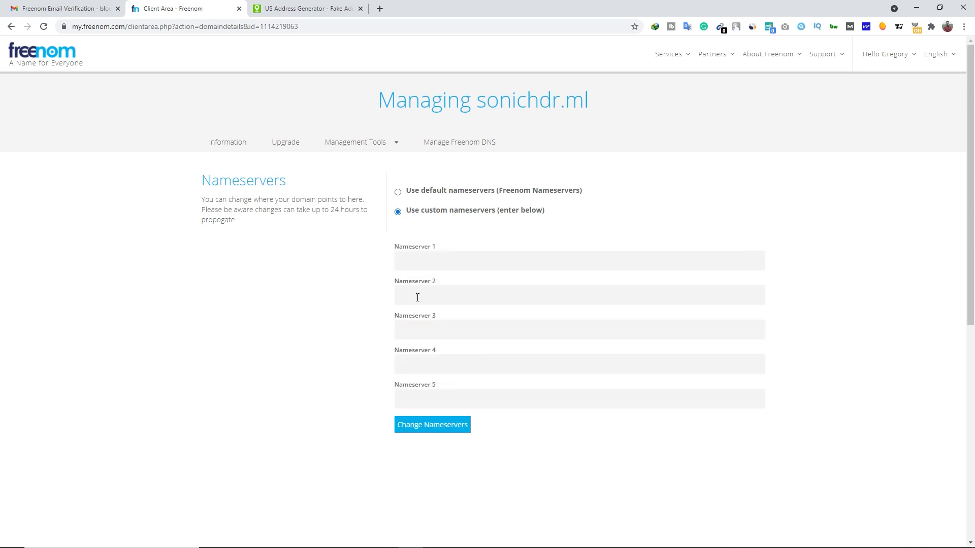
pyautogui.click(356, 142)
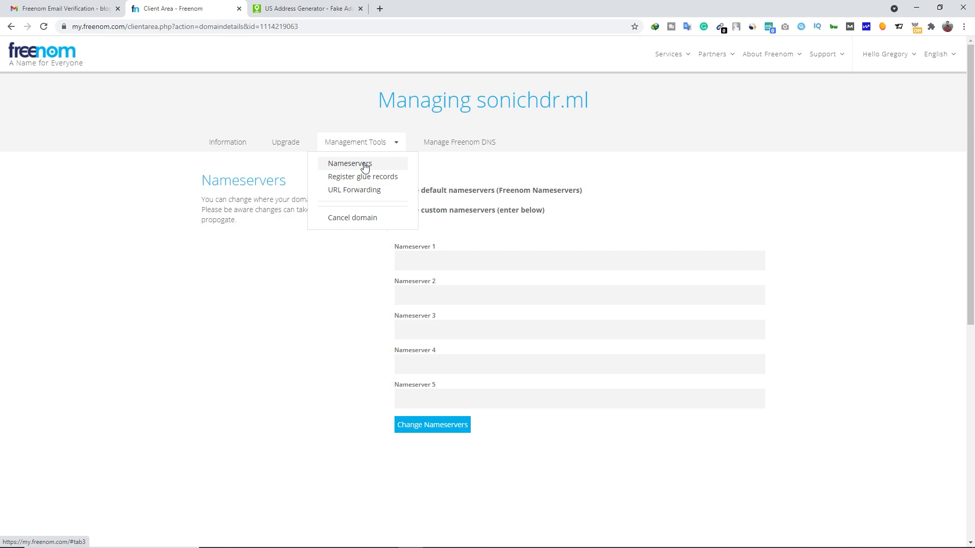
pyautogui.click(350, 162)
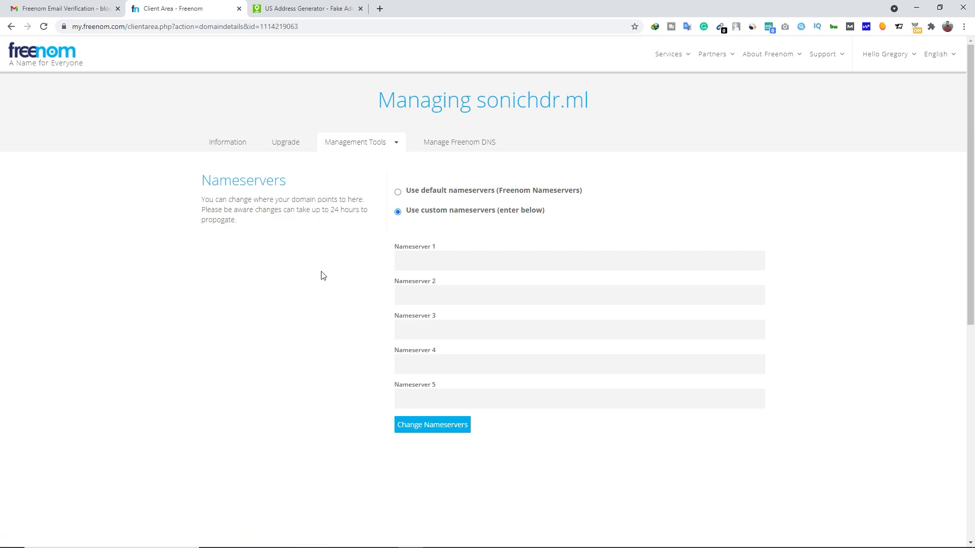